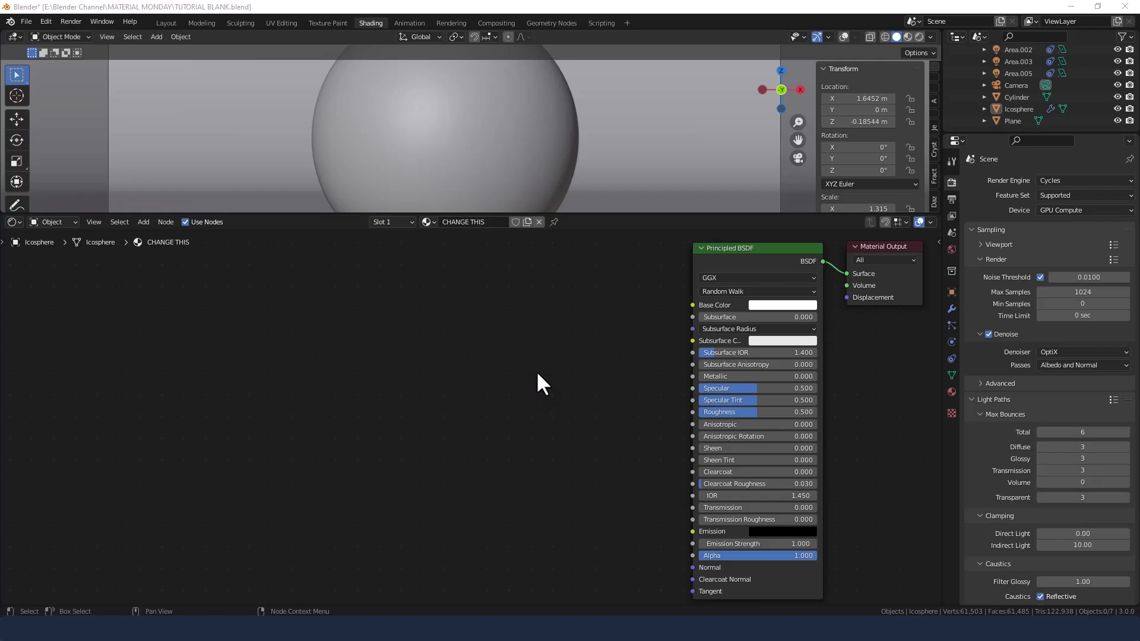
mouse_move(518, 377)
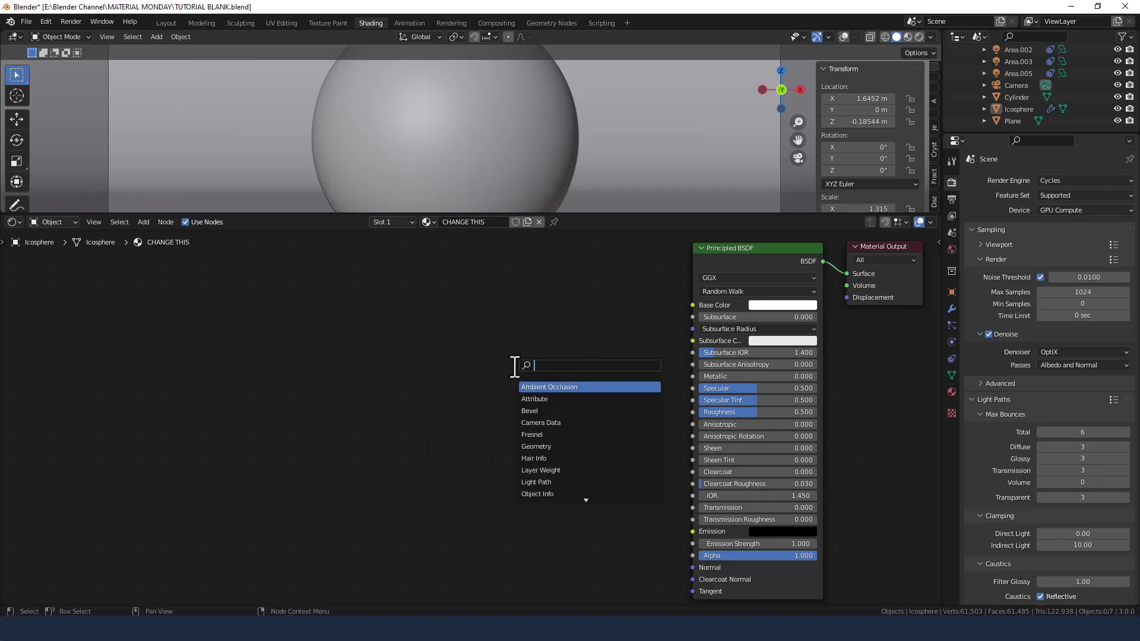
Add a Noise Texture node via search to receive the mapped object coordinates.
type("NOISE")
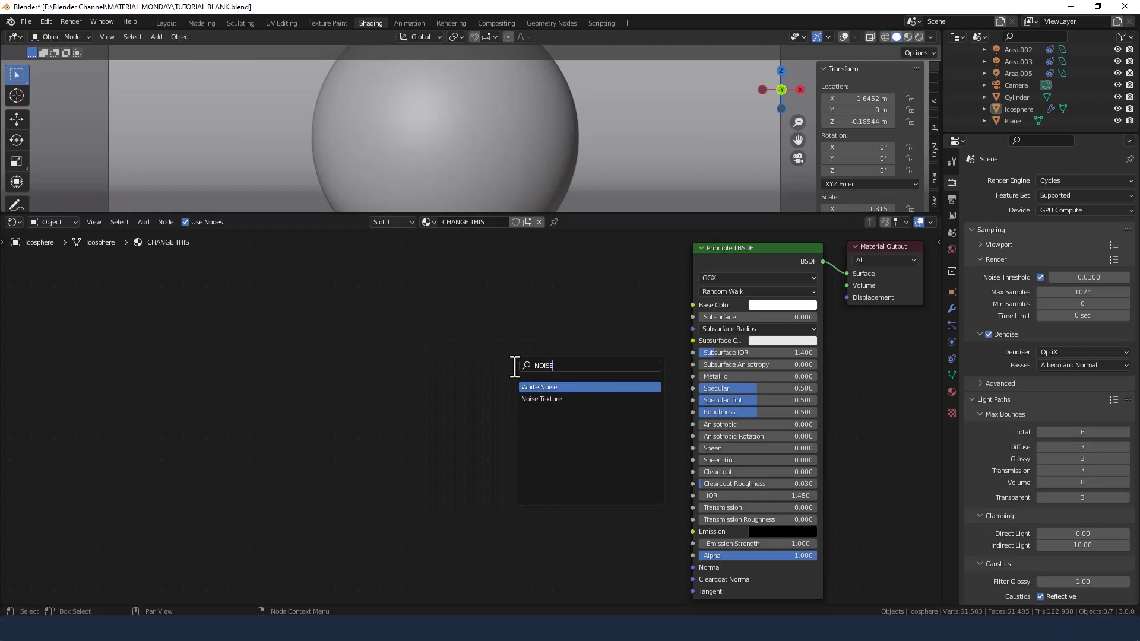
left_click(542, 399)
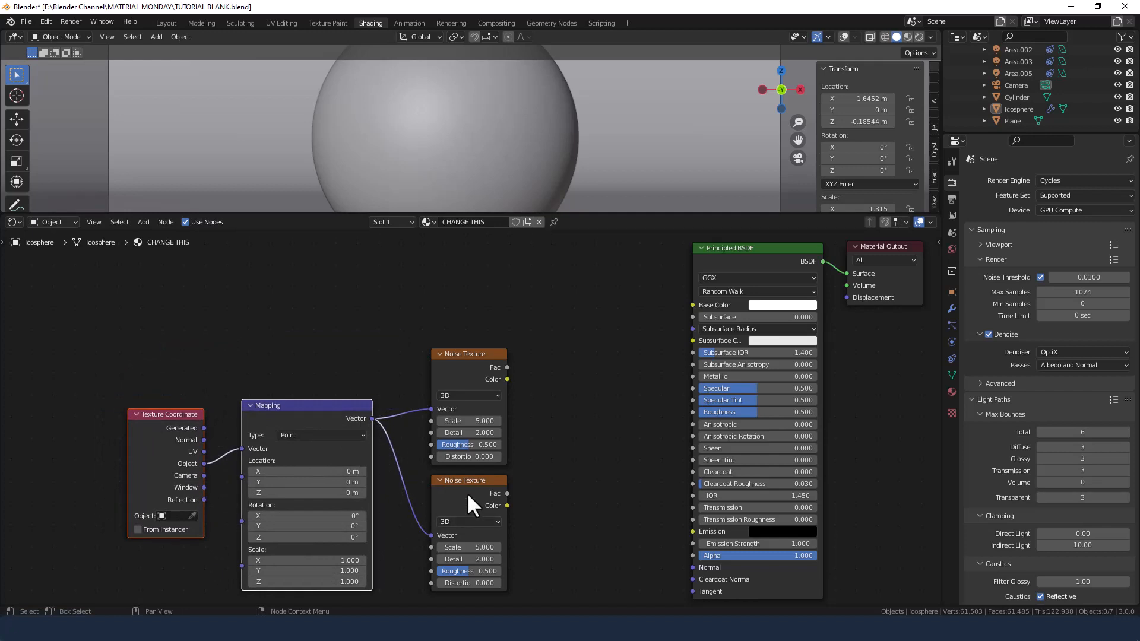
mouse_move(473, 509)
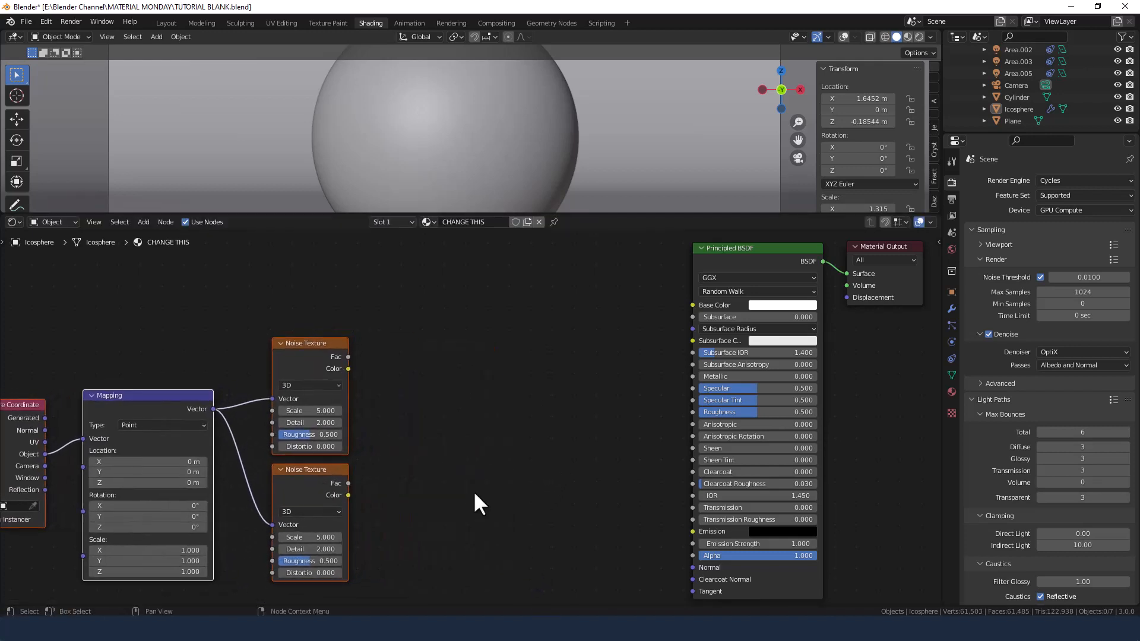
Add Bump nodes after each ColorRamp and position the lower, inverted Bump in place.
left_click(479, 502)
type("BUMP")
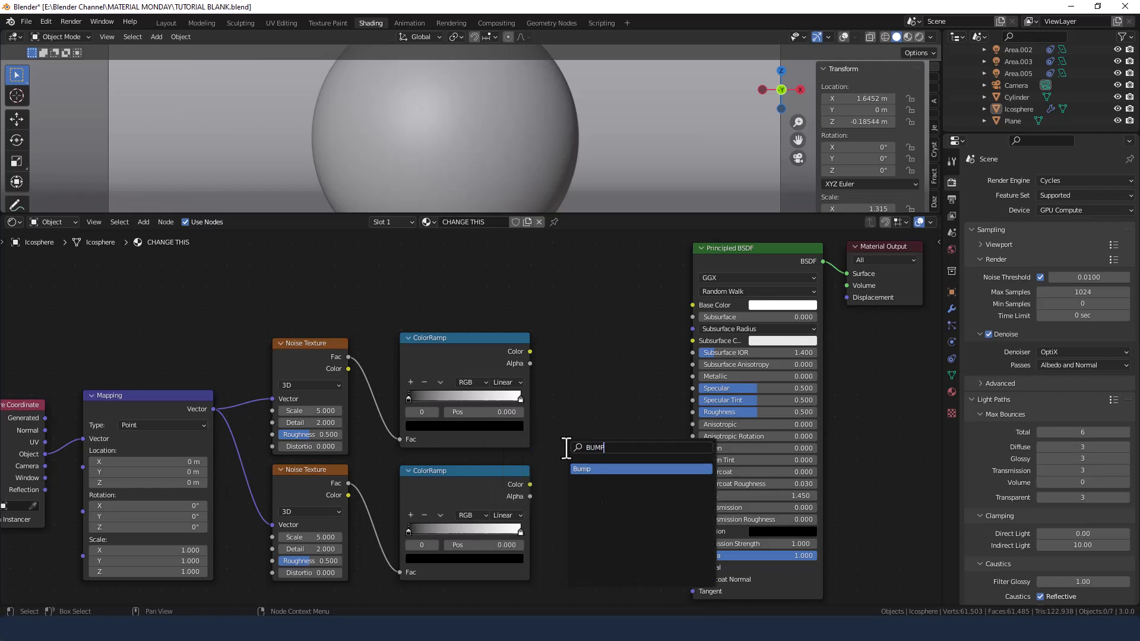
left_click(582, 468)
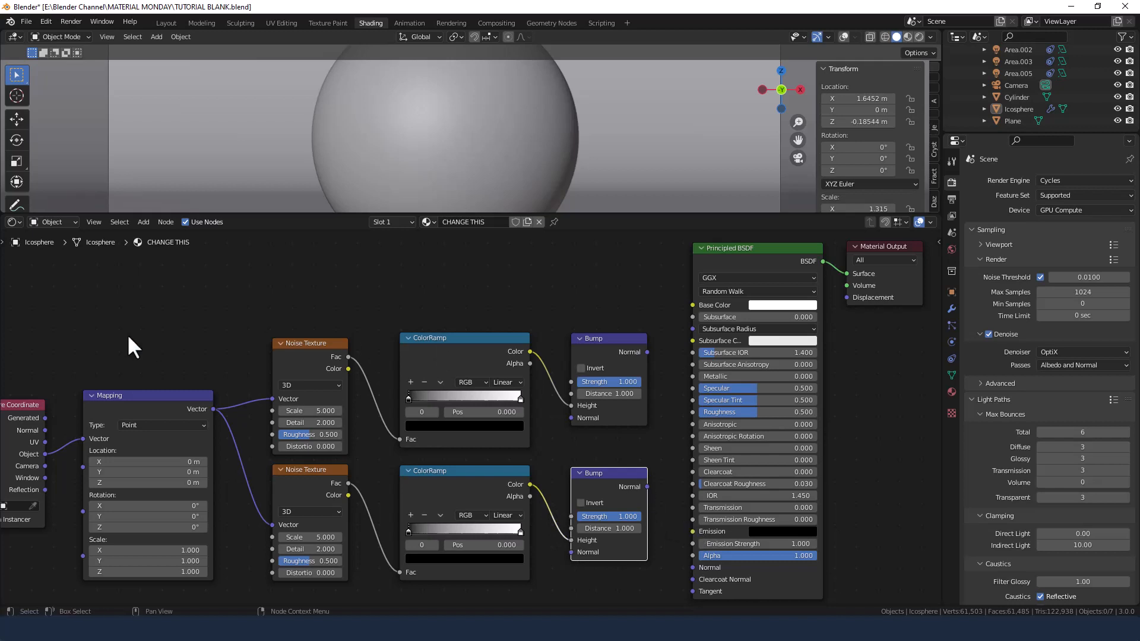
left_click(581, 503)
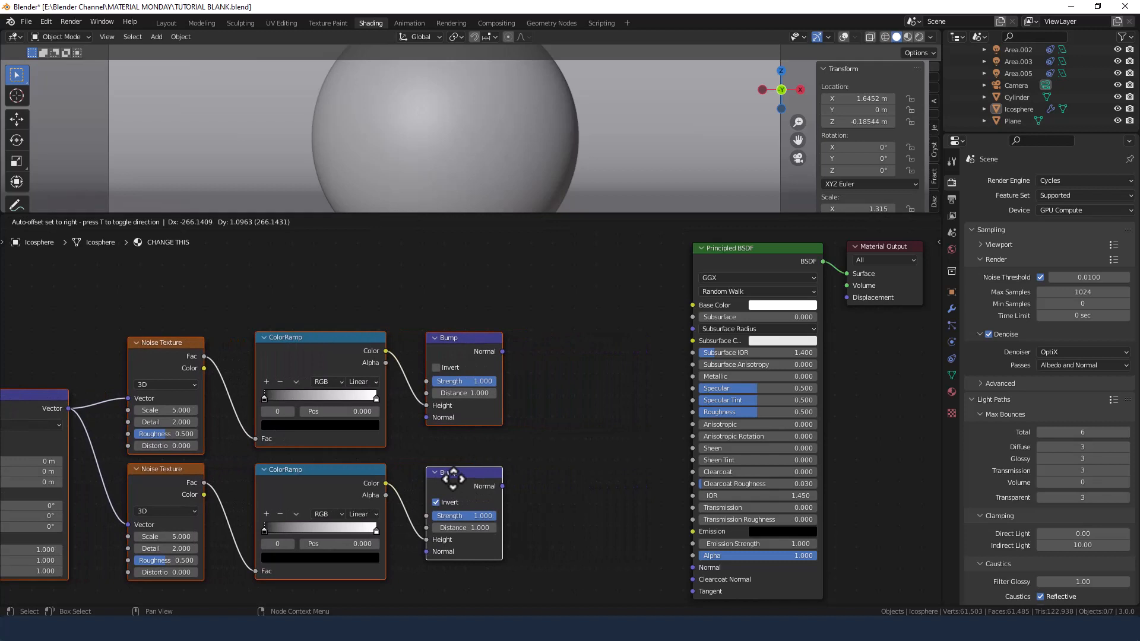
left_click(464, 472)
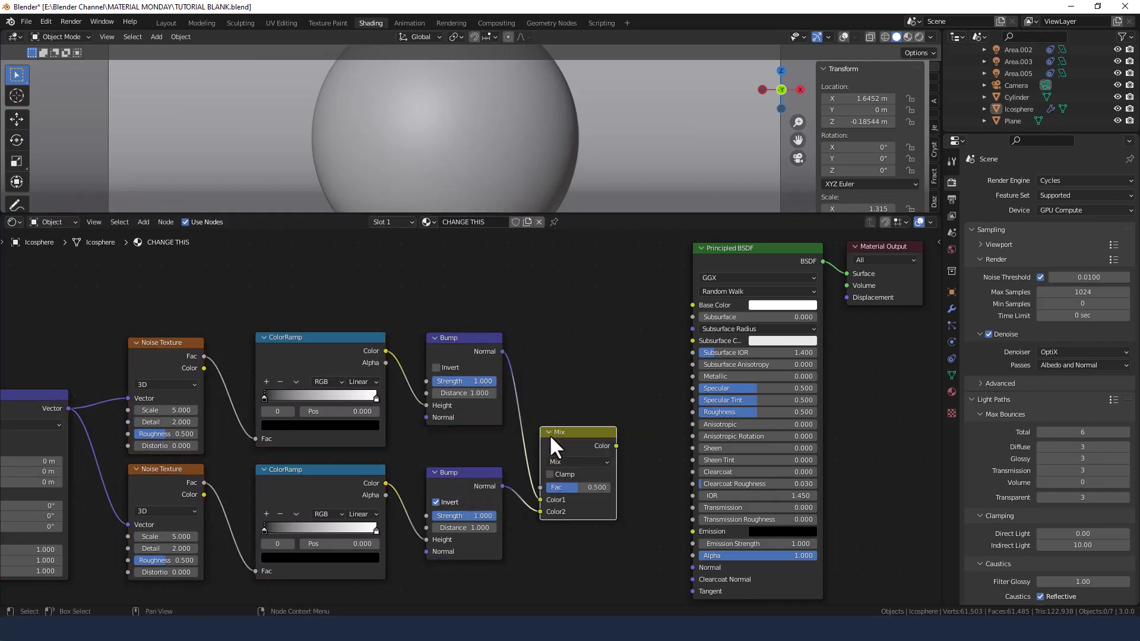
Place the Mix node right of the bumps and link its output to the Principled BSDF Normal.
left_click_drag(558, 432, 571, 387)
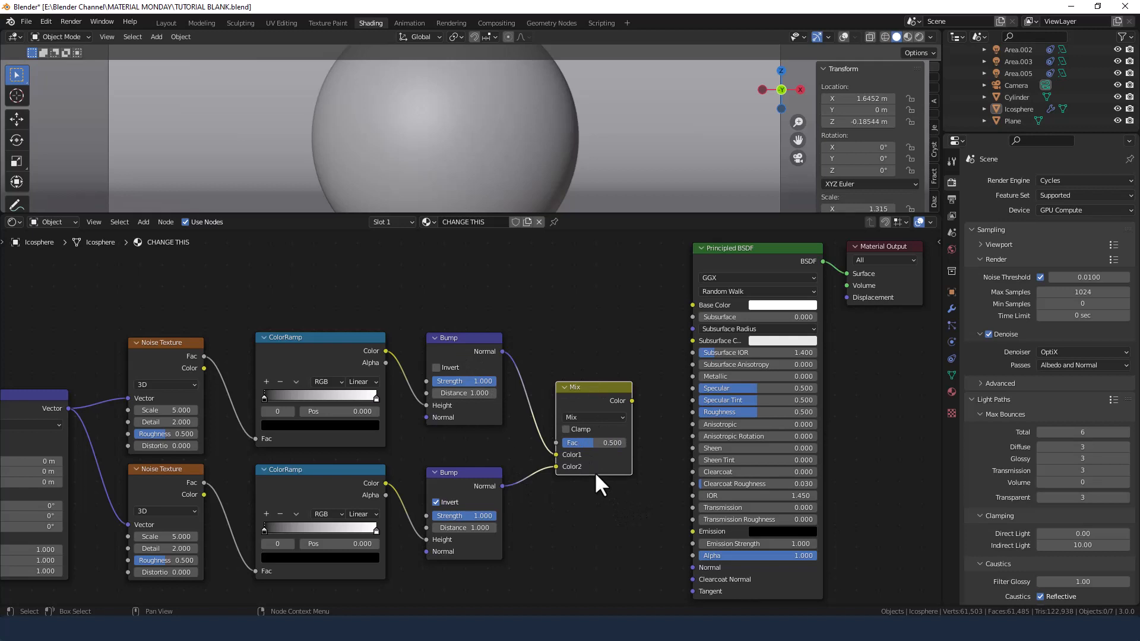
mouse_move(582, 427)
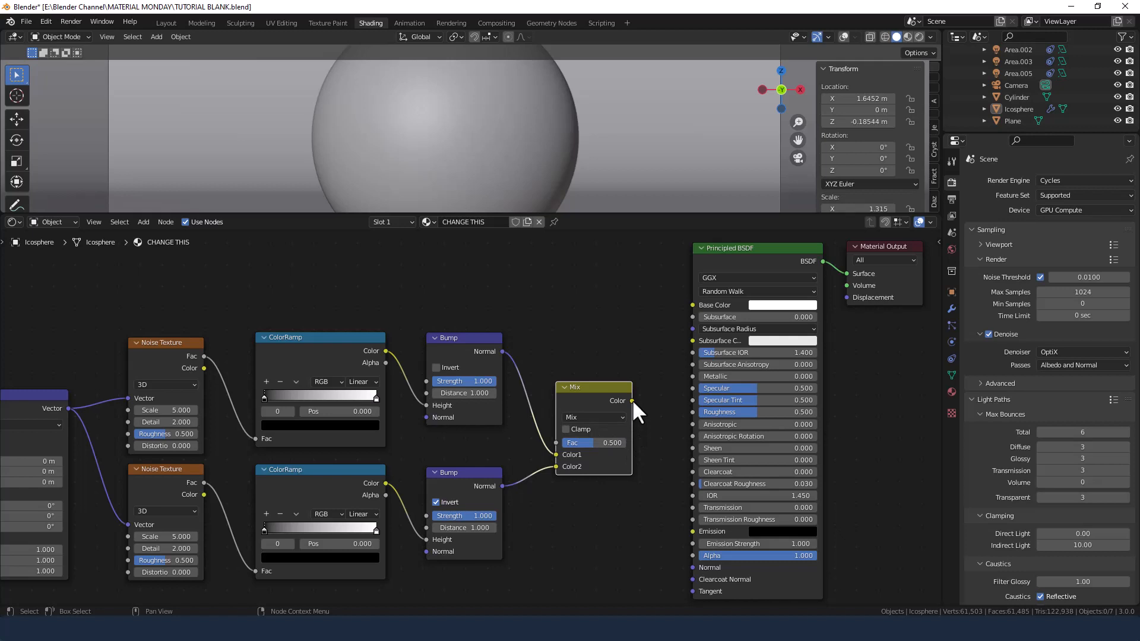
left_click_drag(630, 400, 695, 575)
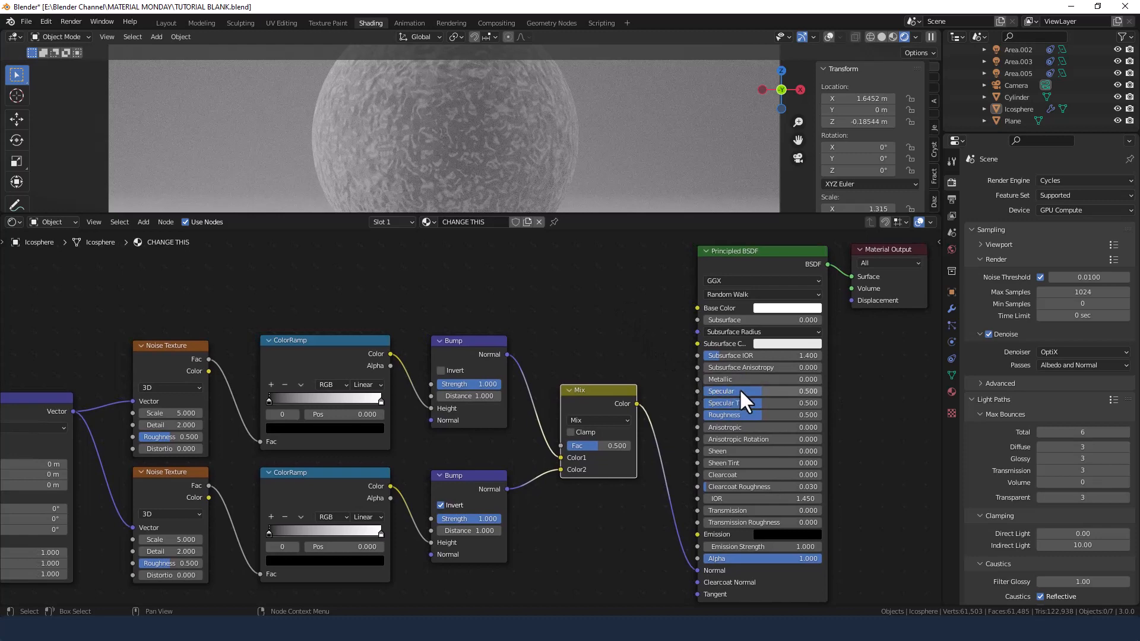
mouse_move(746, 401)
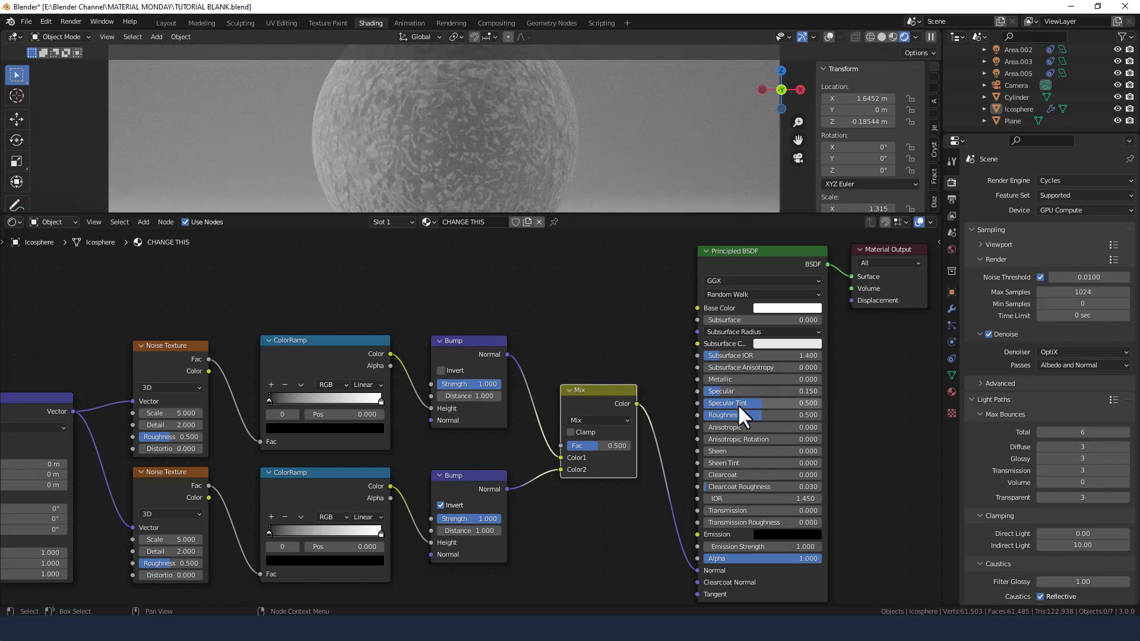
mouse_move(746, 425)
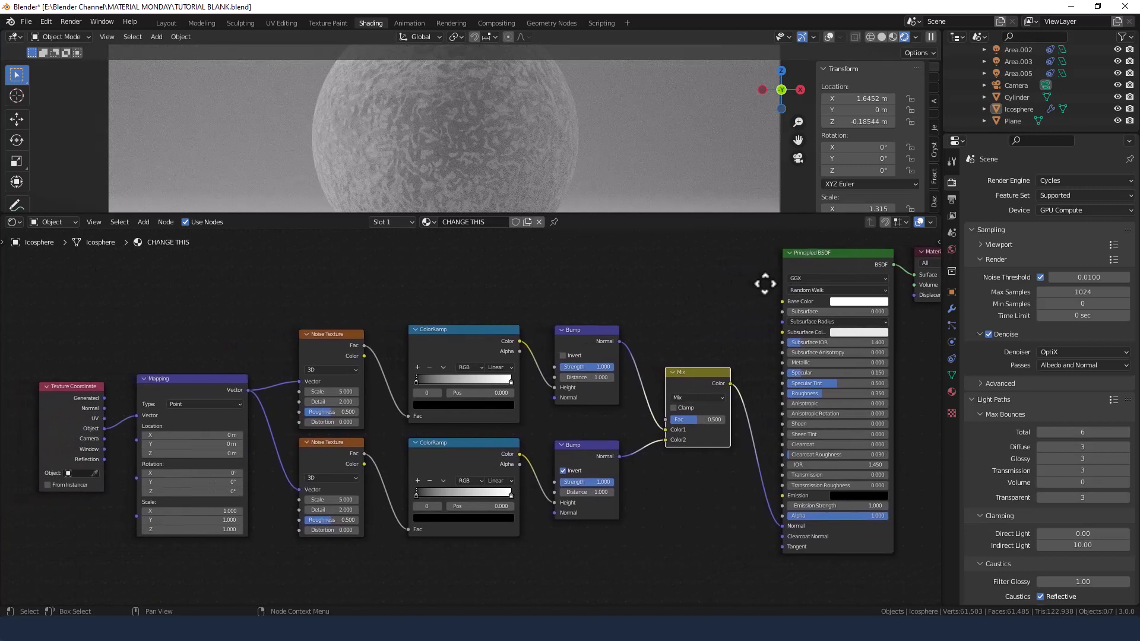
mouse_move(352, 399)
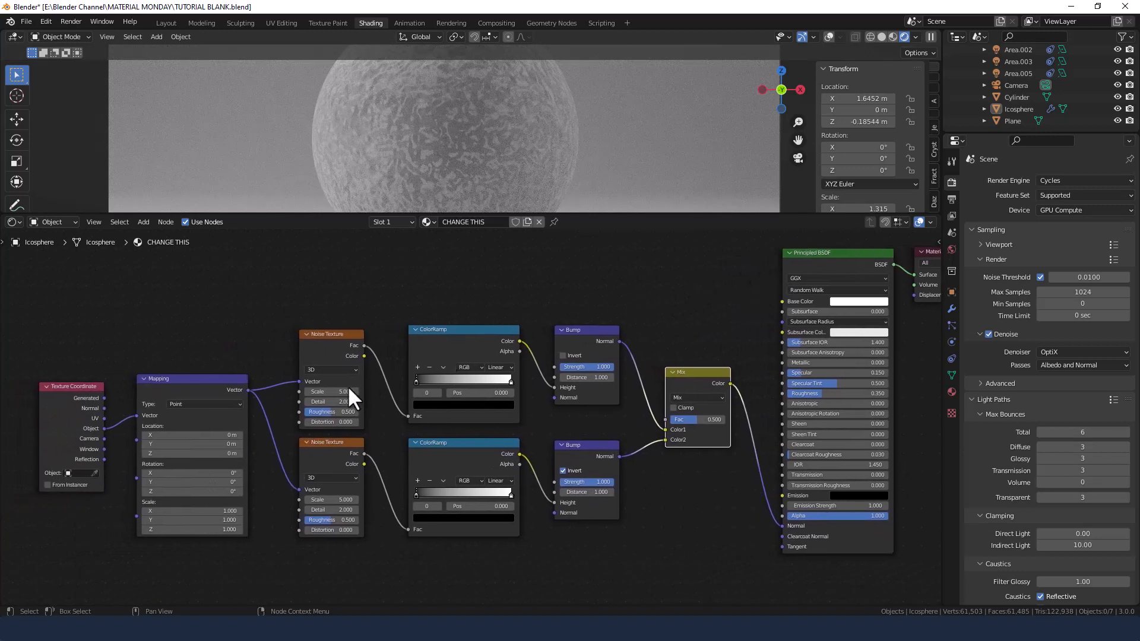
Set the upper noise scale to 125 and move its ColorRamp dark stop to 0.360.
double_click(332, 392)
type("125.000")
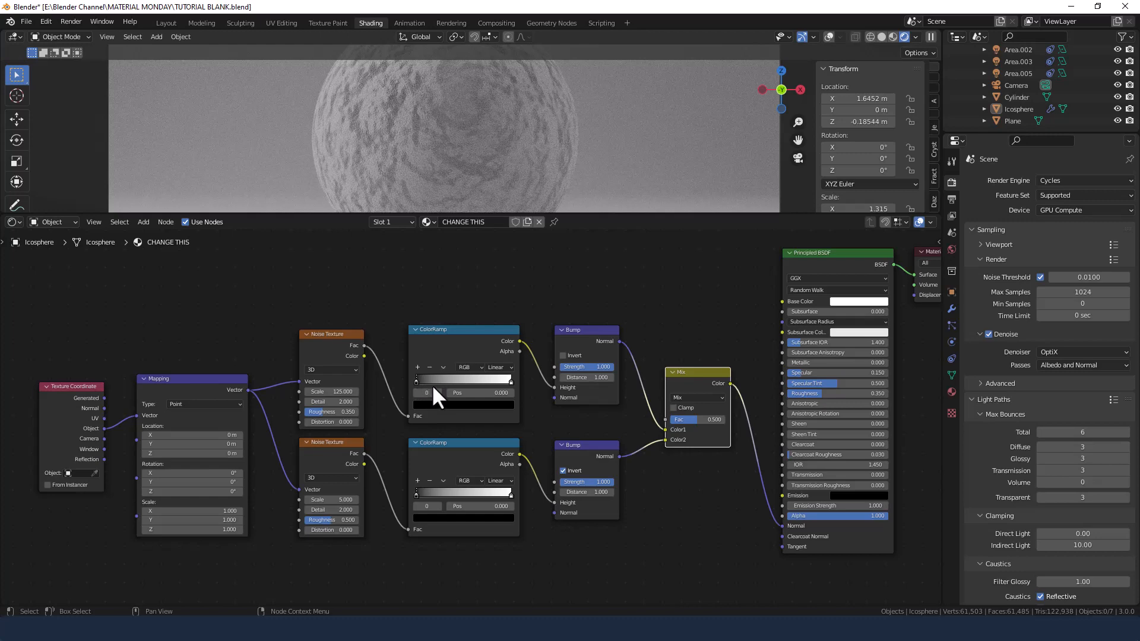
left_click_drag(417, 379, 433, 379)
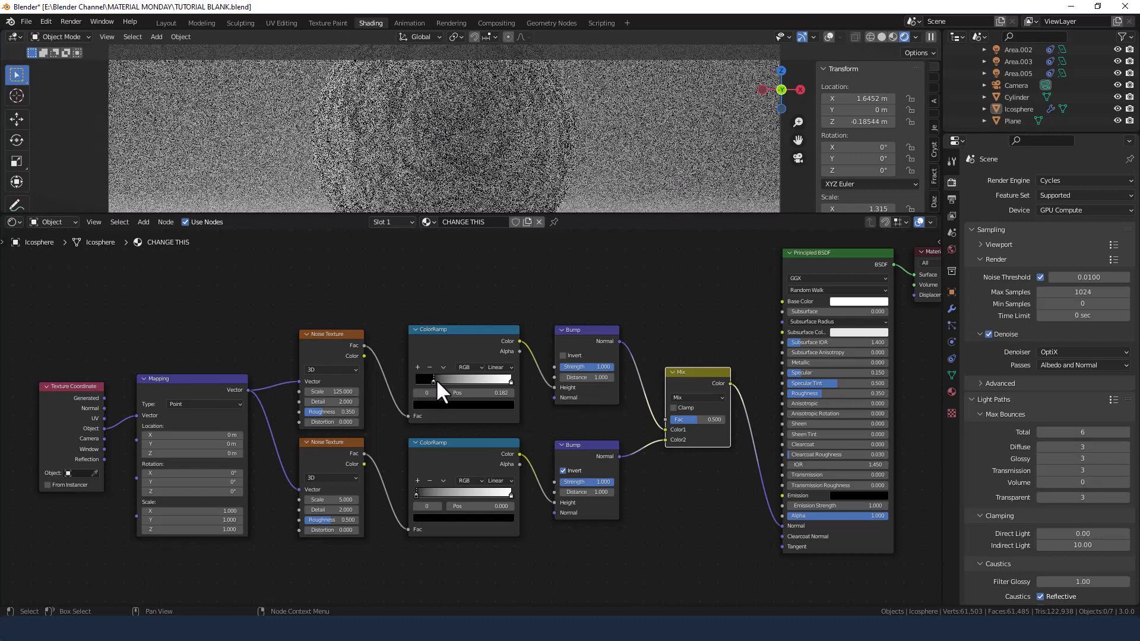
left_click_drag(436, 393, 455, 393)
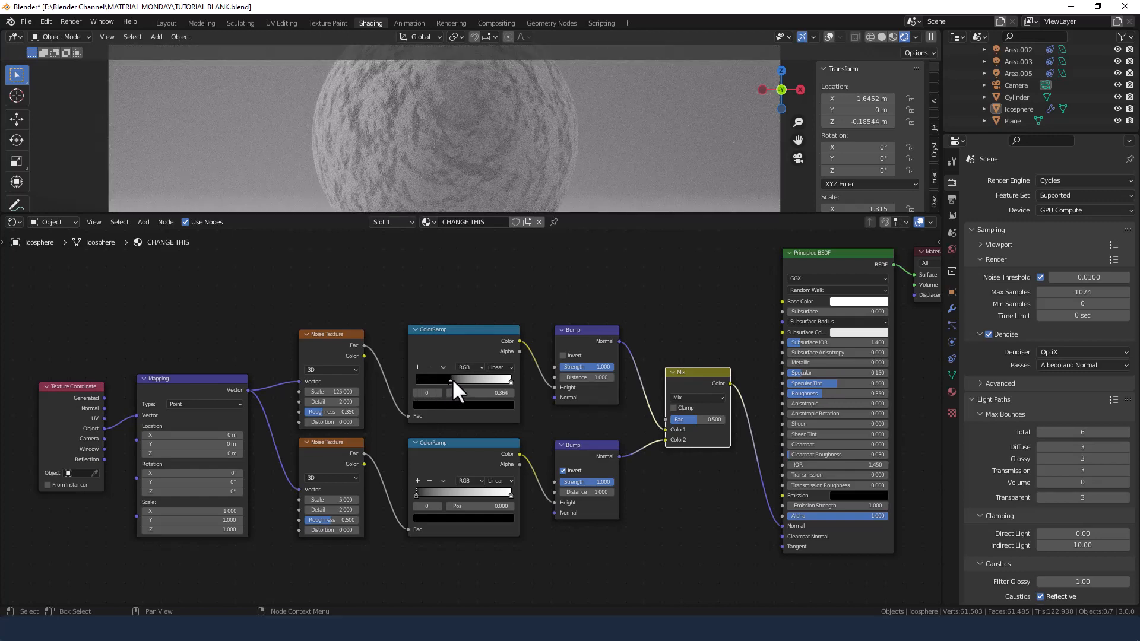
double_click(462, 393)
type("0.350")
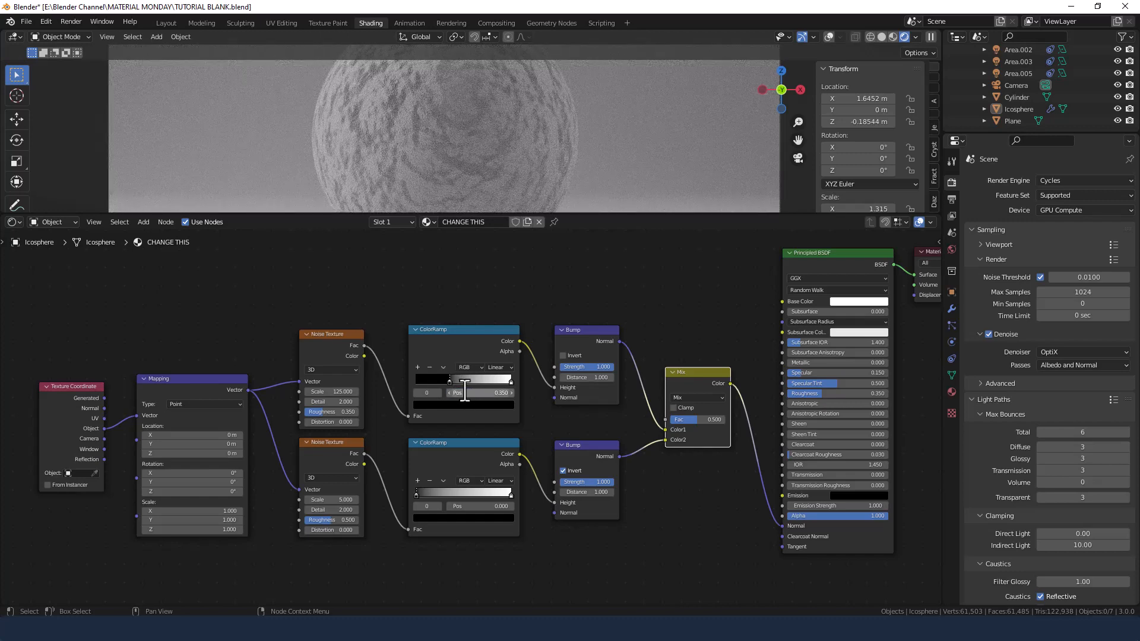
left_click(498, 367)
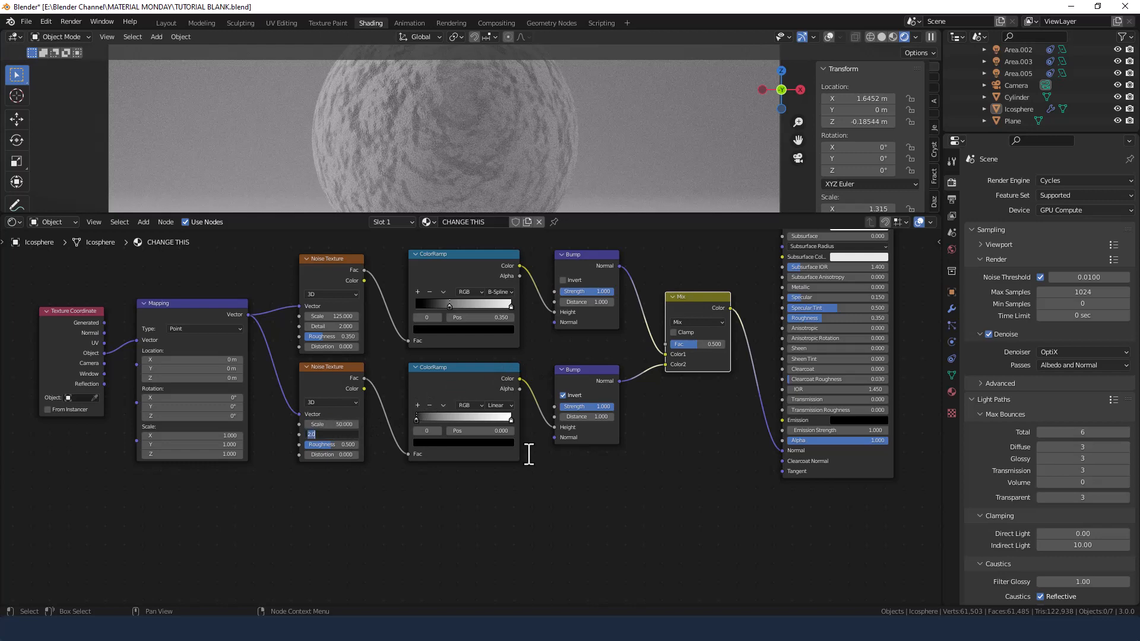
Set the lower noise detail to 5 and pull its ramp's white stop inward to 0.727.
type("5.000")
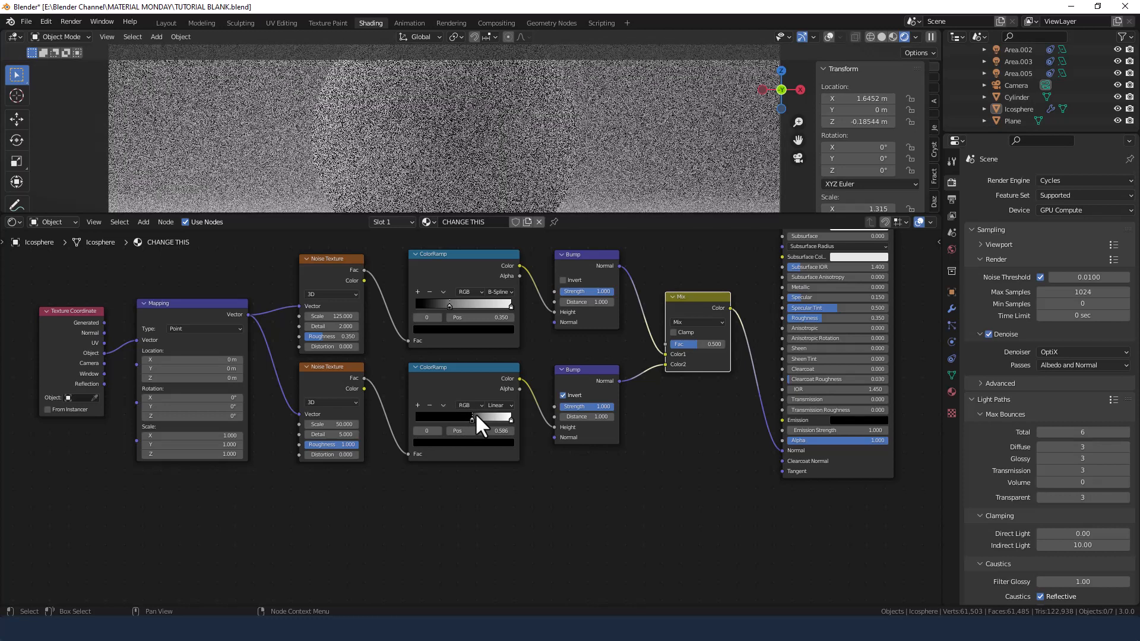
left_click_drag(477, 417, 494, 417)
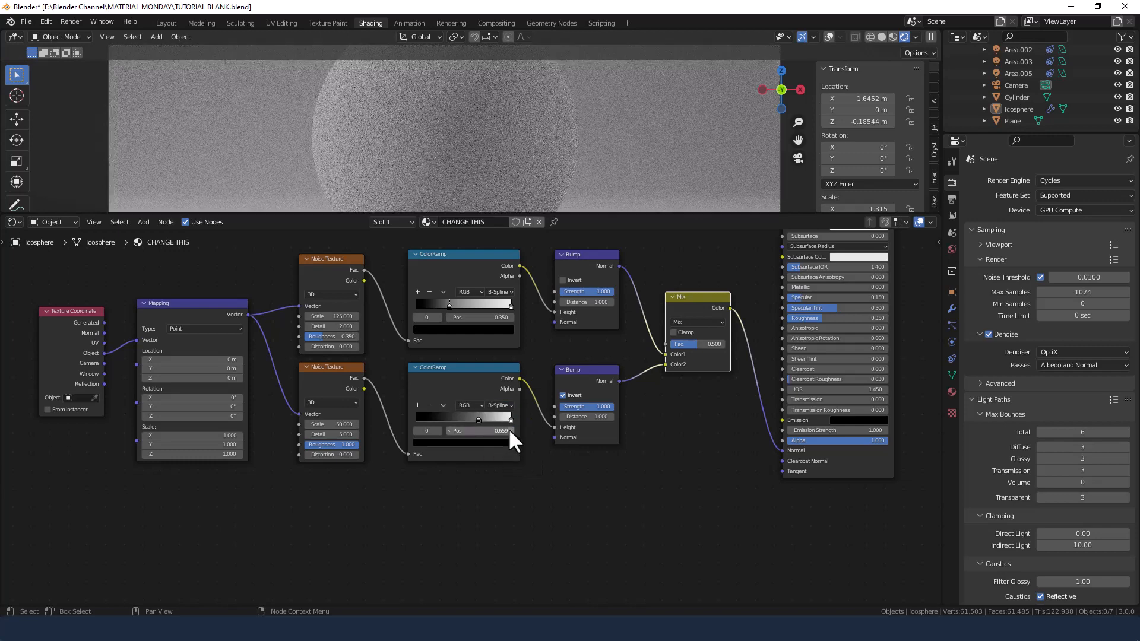
left_click_drag(478, 418, 511, 420)
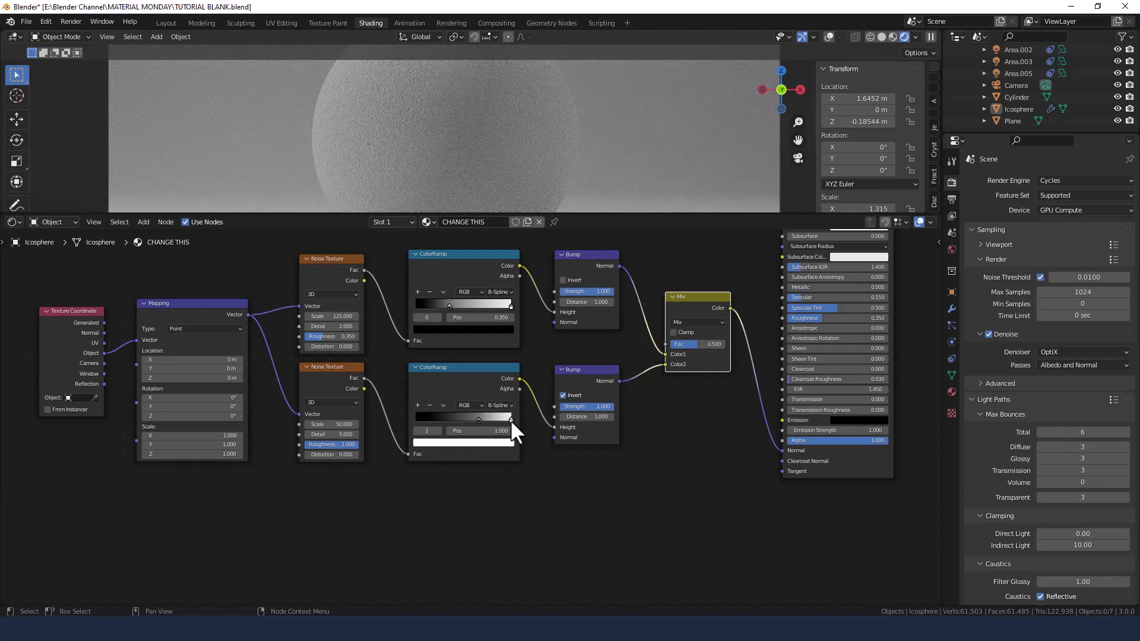
left_click_drag(510, 420, 480, 420)
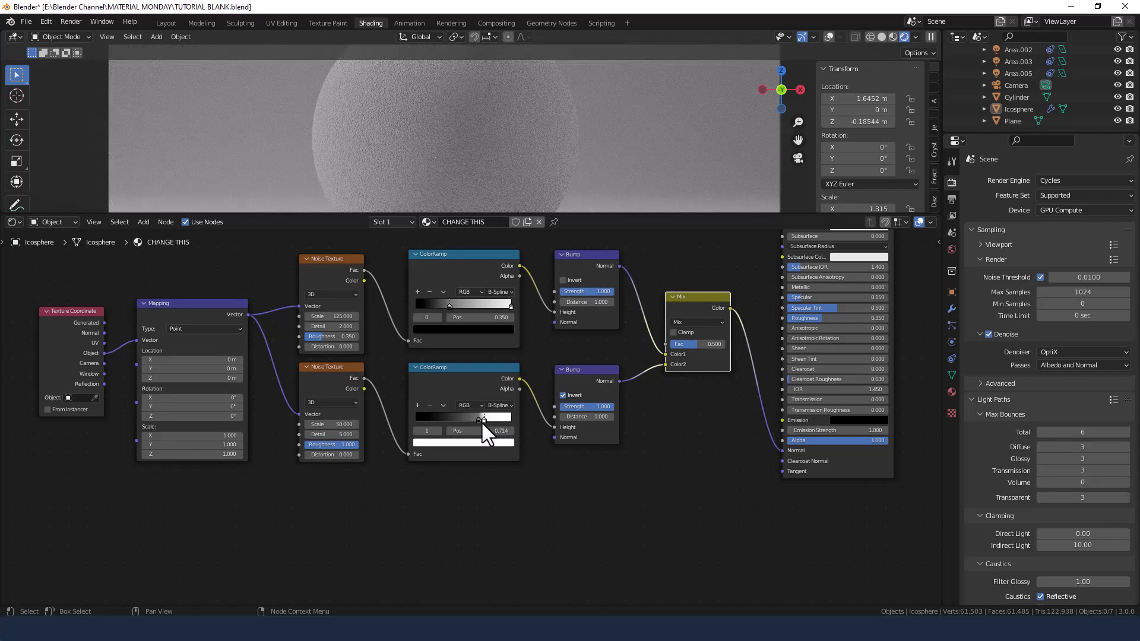
left_click_drag(480, 422, 485, 422)
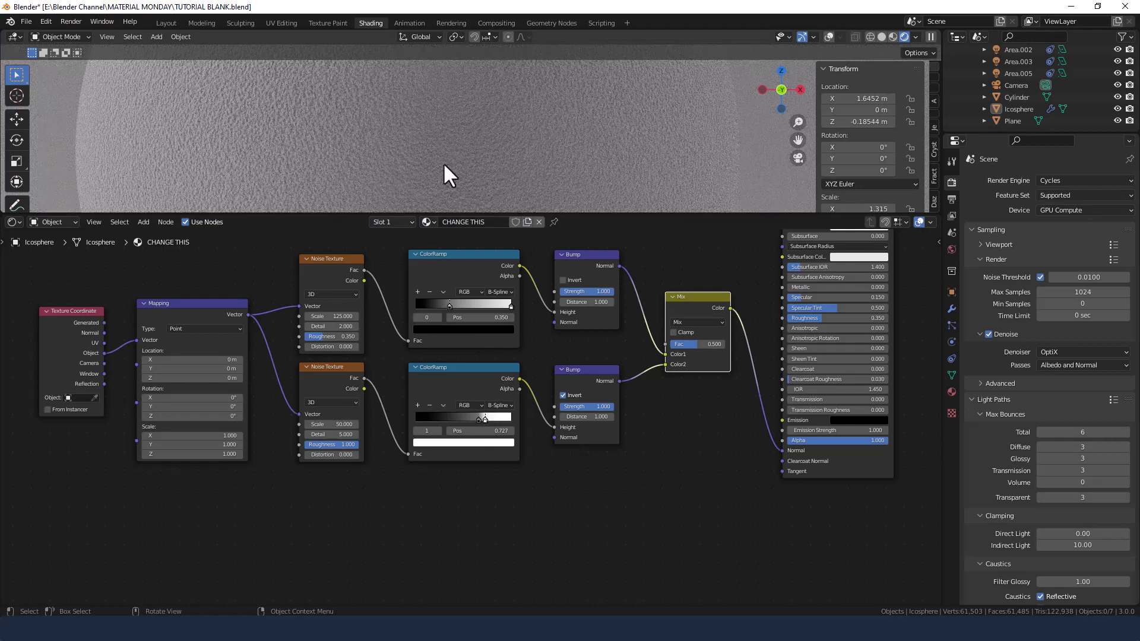
mouse_move(479, 151)
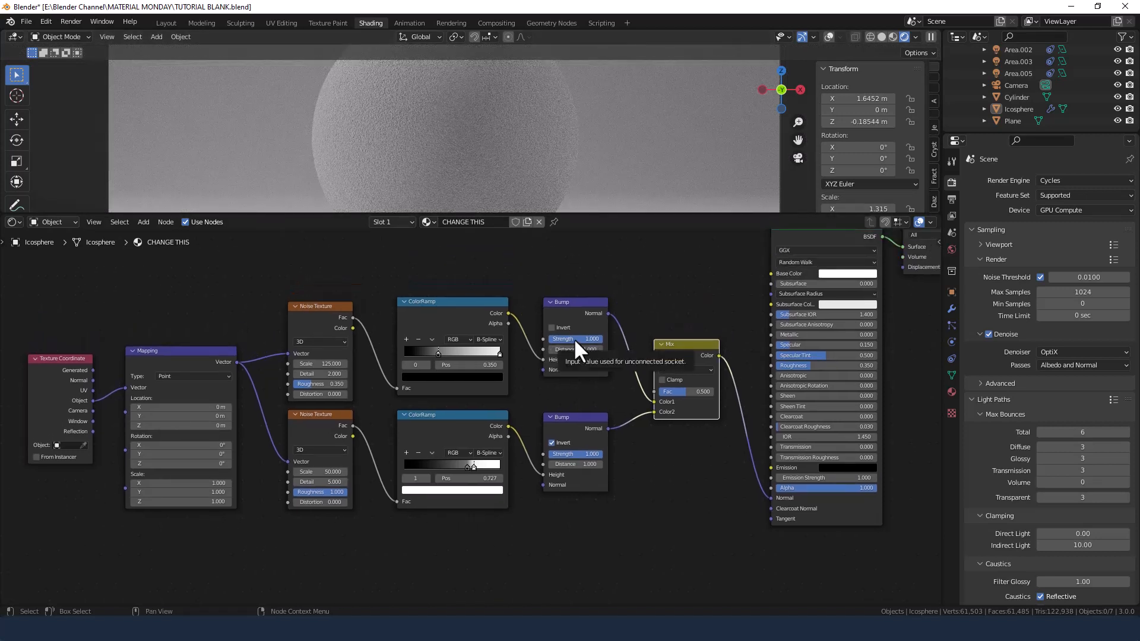
Edit the upper Bump node's strength toward 0.25.
left_click(575, 339)
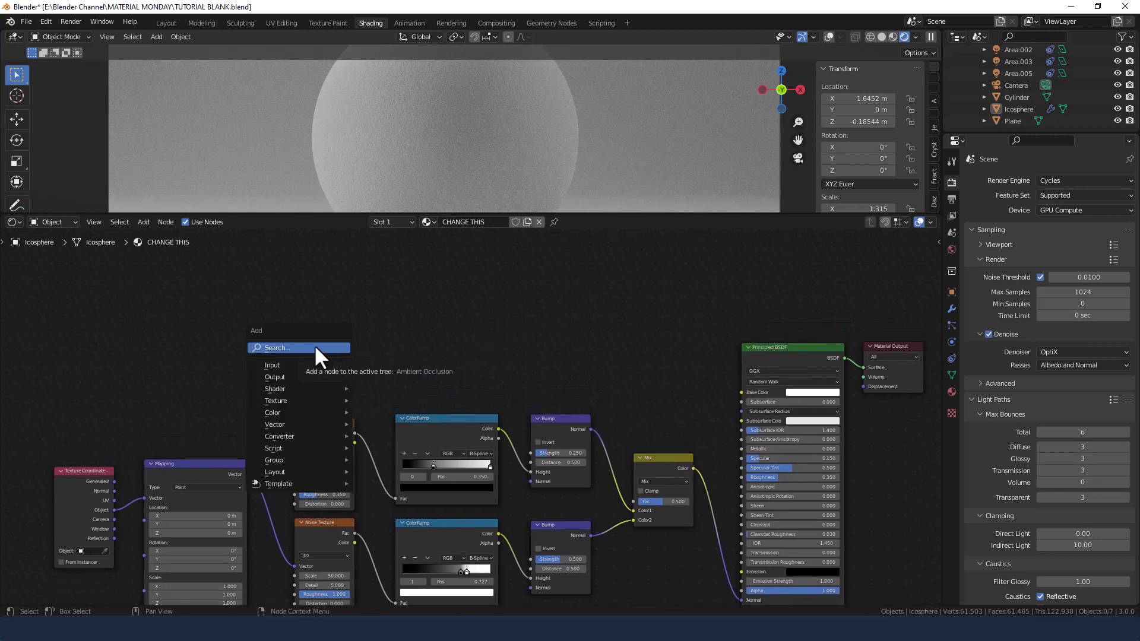
Add Musgrave Texture and ColorRamp nodes and link the ramp colour to Base Color.
type("M")
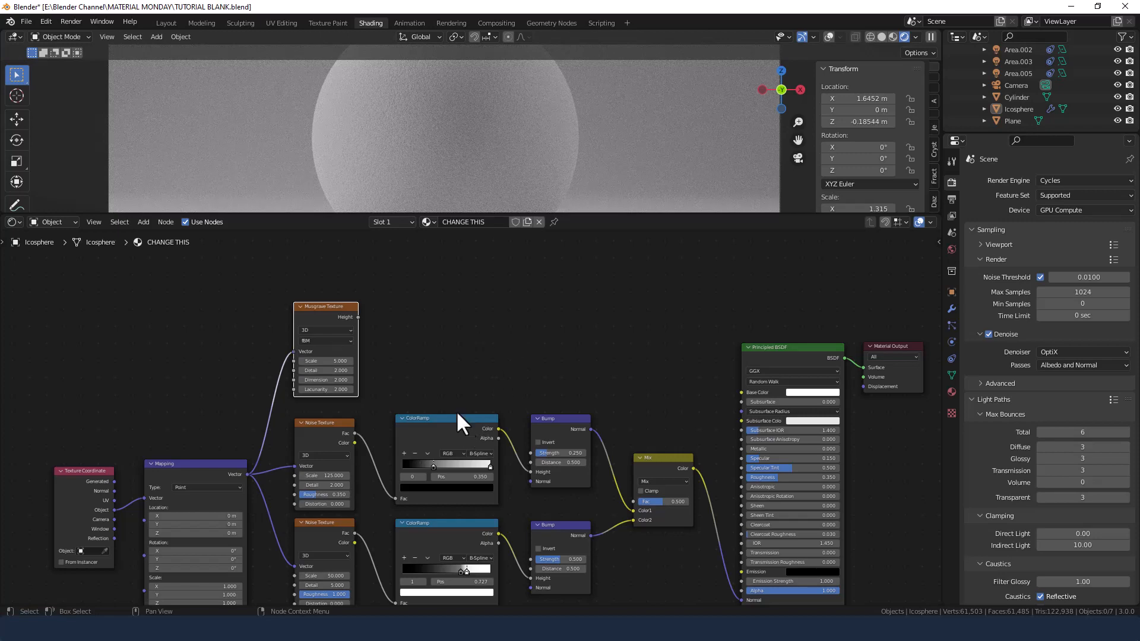
type("c")
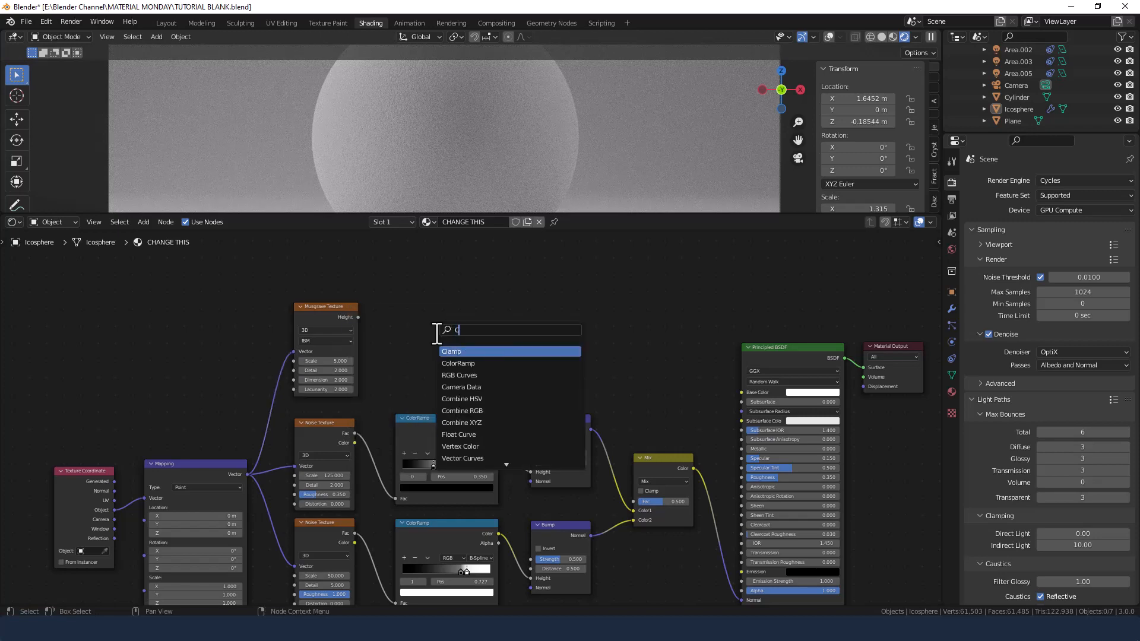
left_click(459, 363)
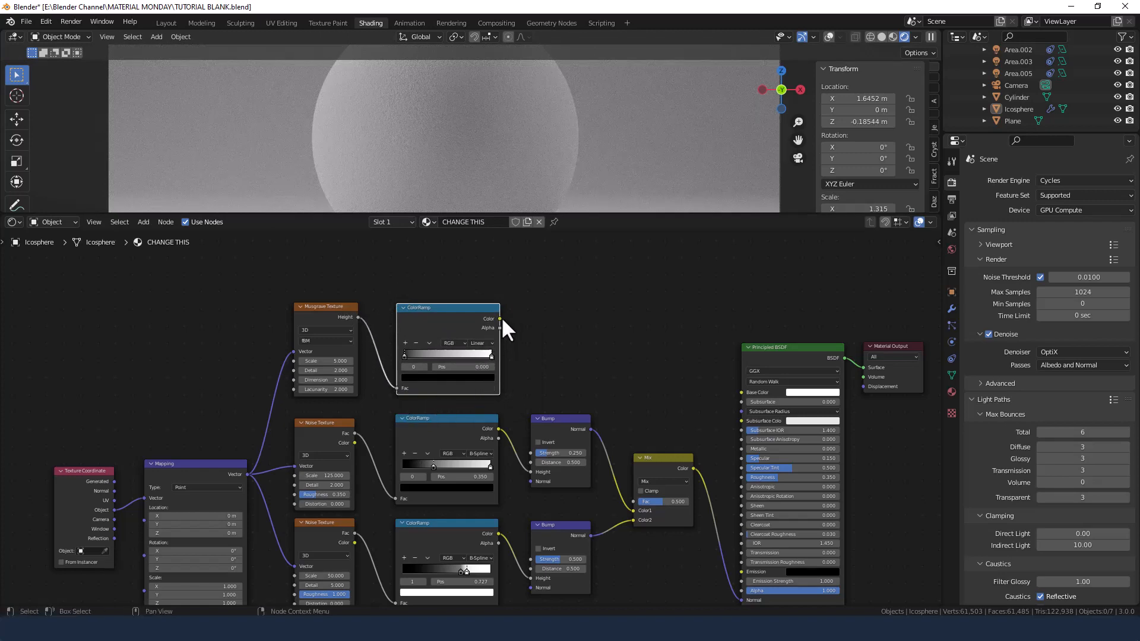
left_click_drag(500, 319, 740, 393)
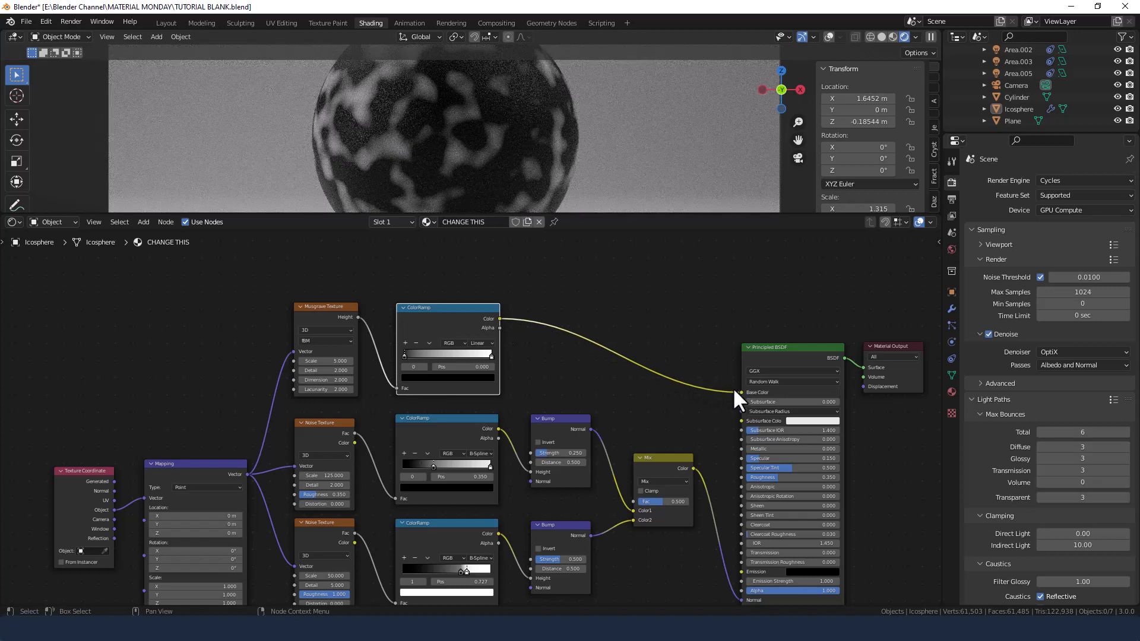
mouse_move(397, 367)
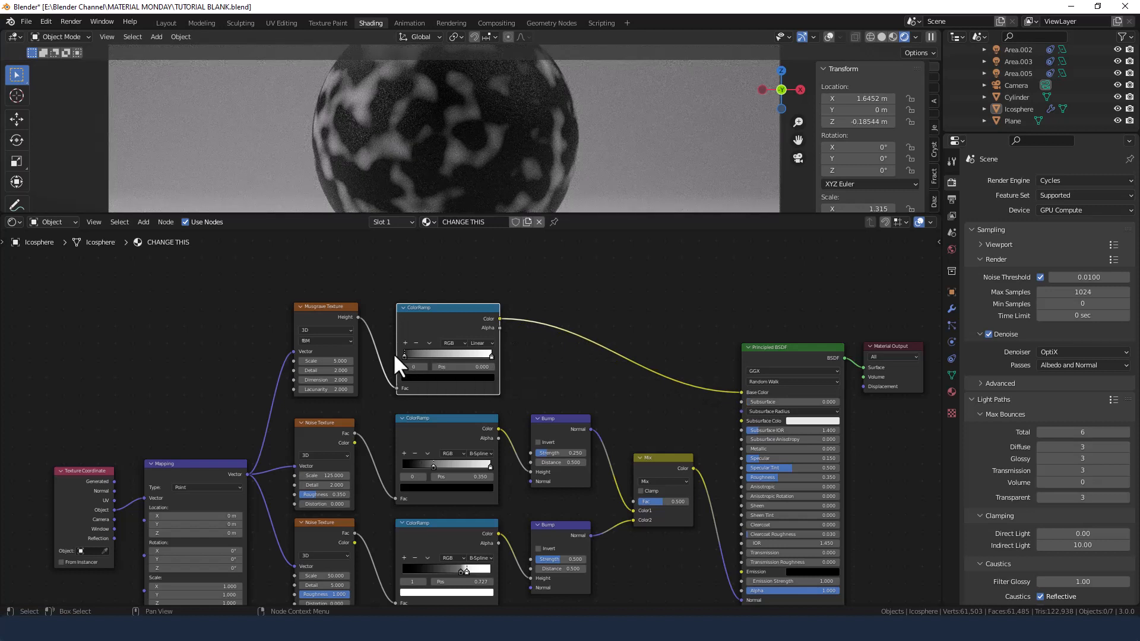
Set the Musgrave texture's scale to 25.
double_click(326, 361)
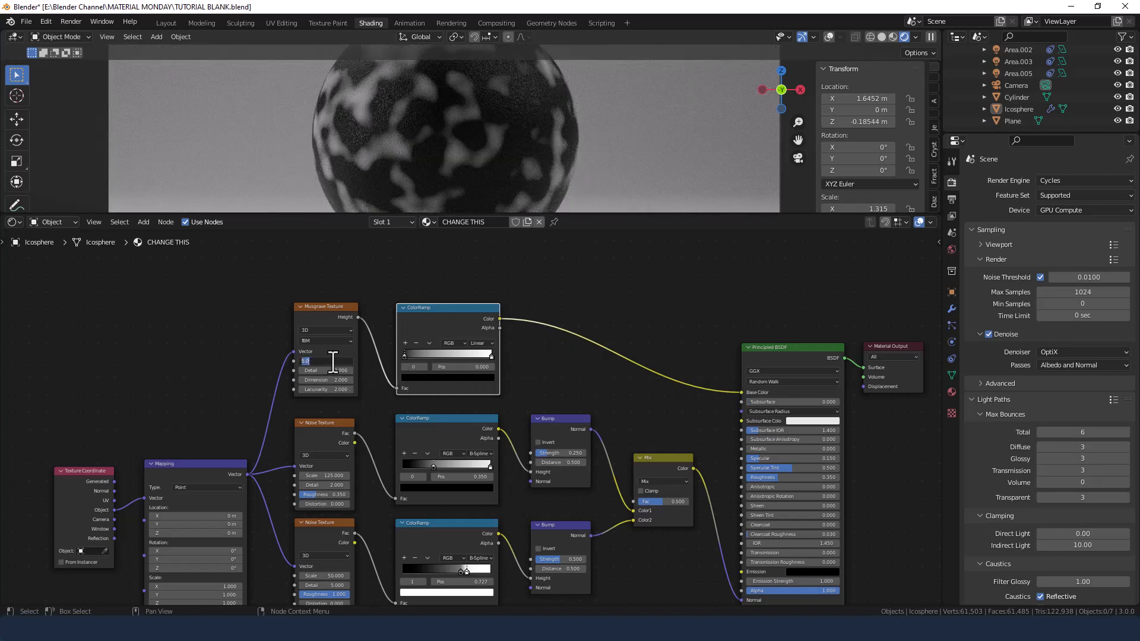
type("25")
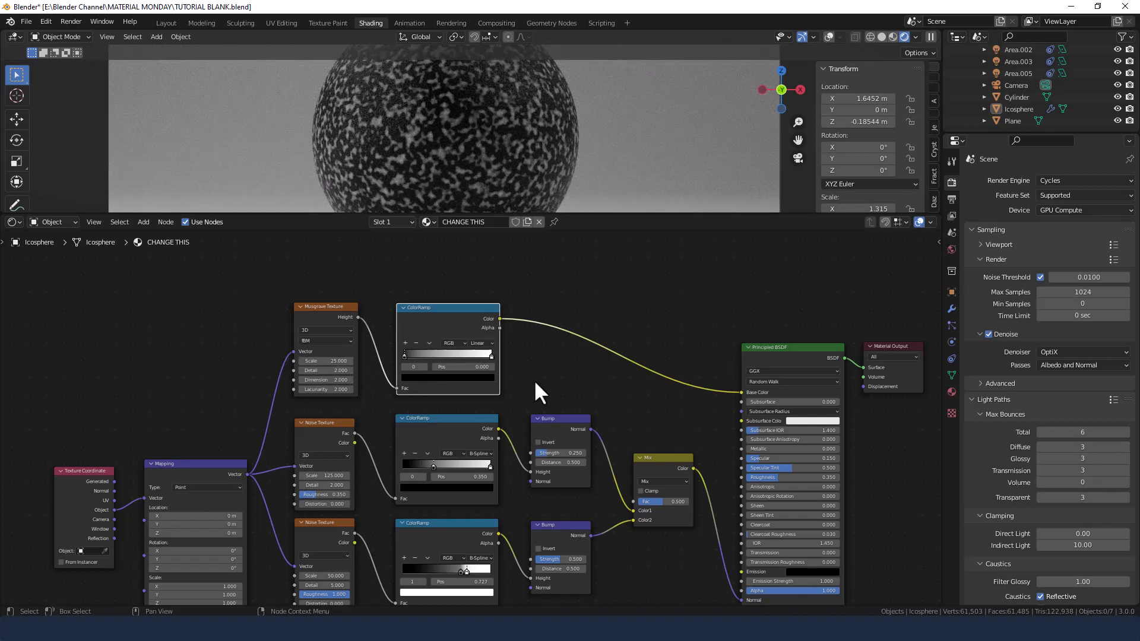
mouse_move(531, 385)
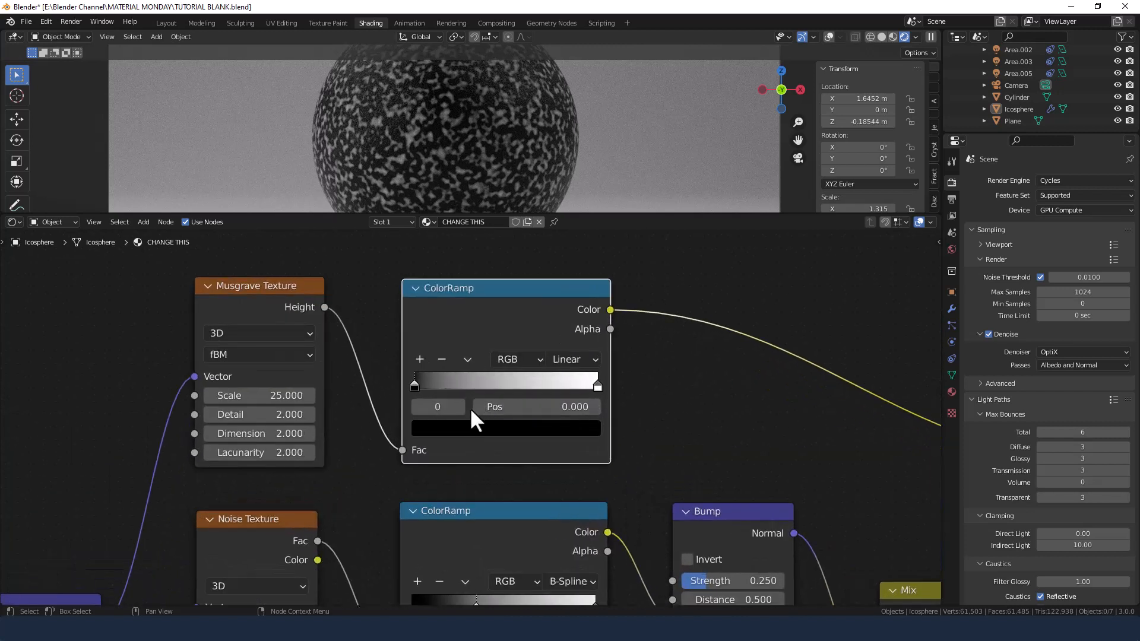
mouse_move(514, 580)
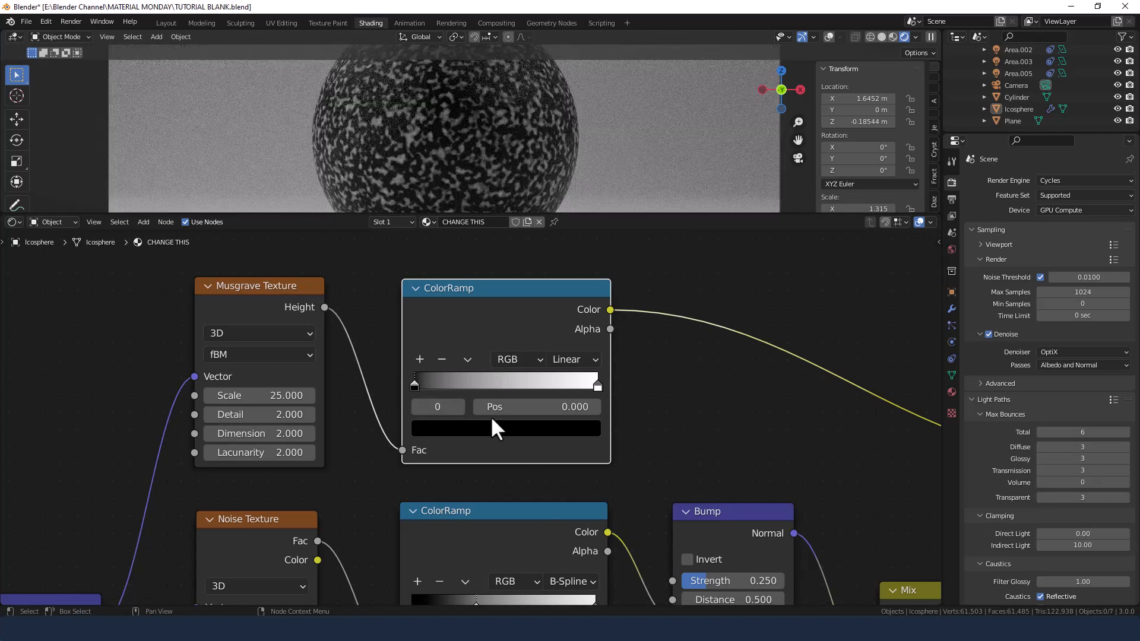
Give the Musgrave ramp's dark stop a cream hex colour ending 0EAD.
left_click(505, 429)
type("F")
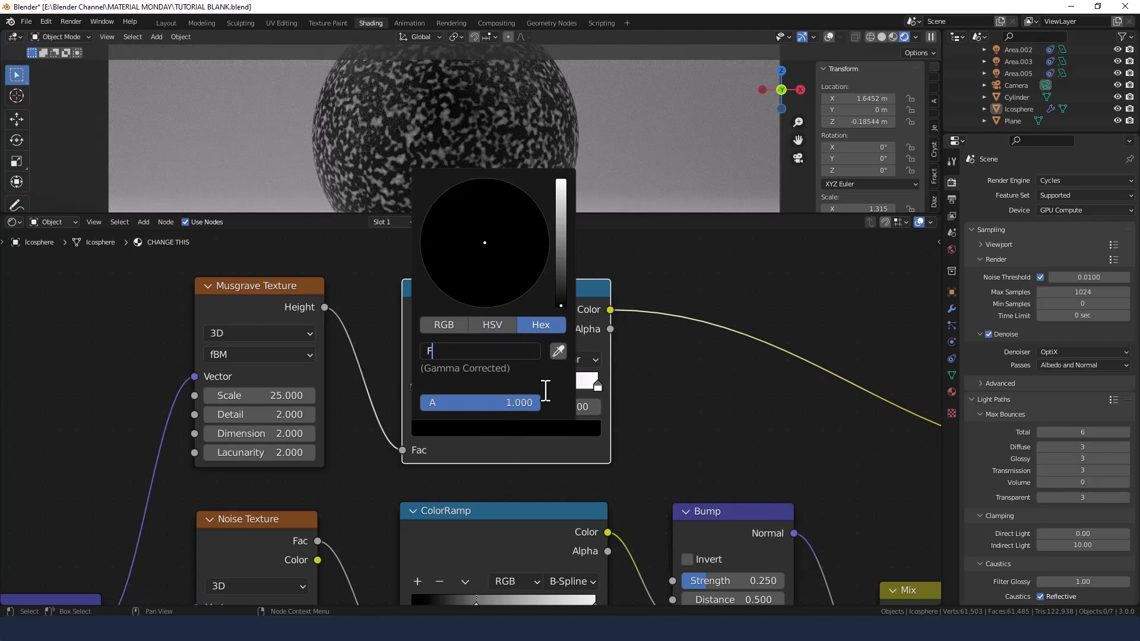
type("0EAD")
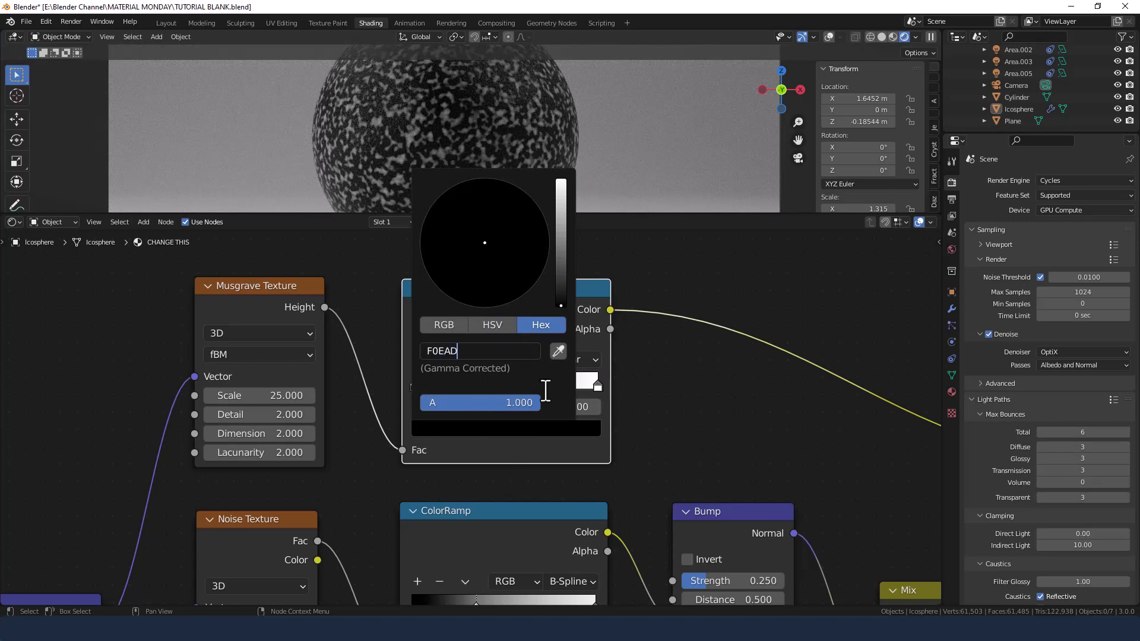
key("Return")
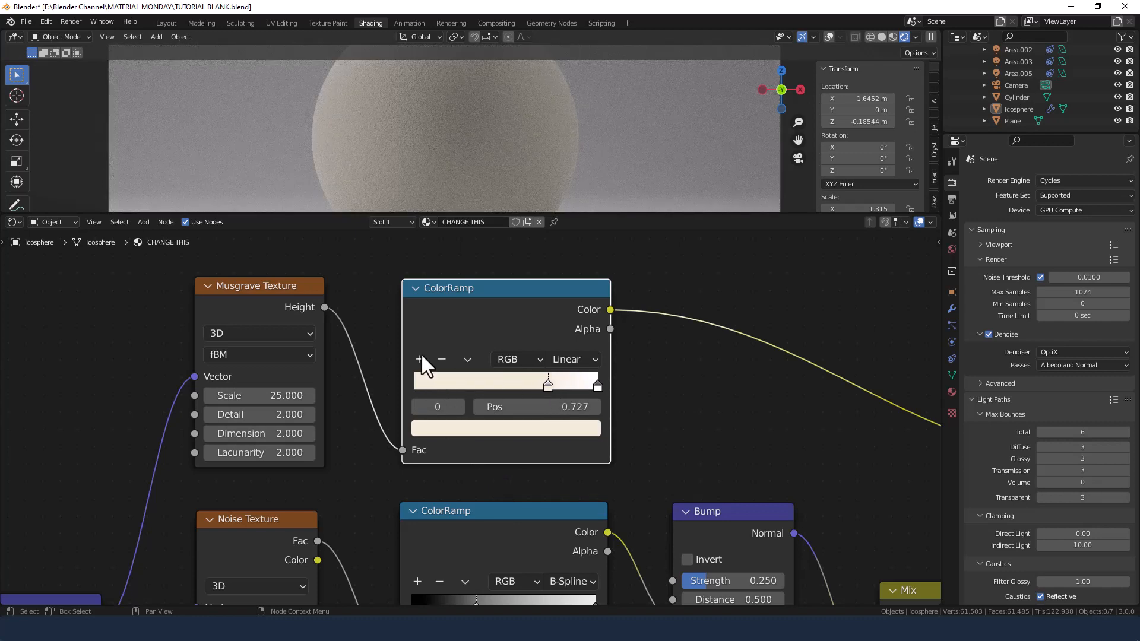
Move the new ramp stop to about 0.59 and inspect the cream 0.727 stop's hex colour.
left_click_drag(547, 384, 523, 383)
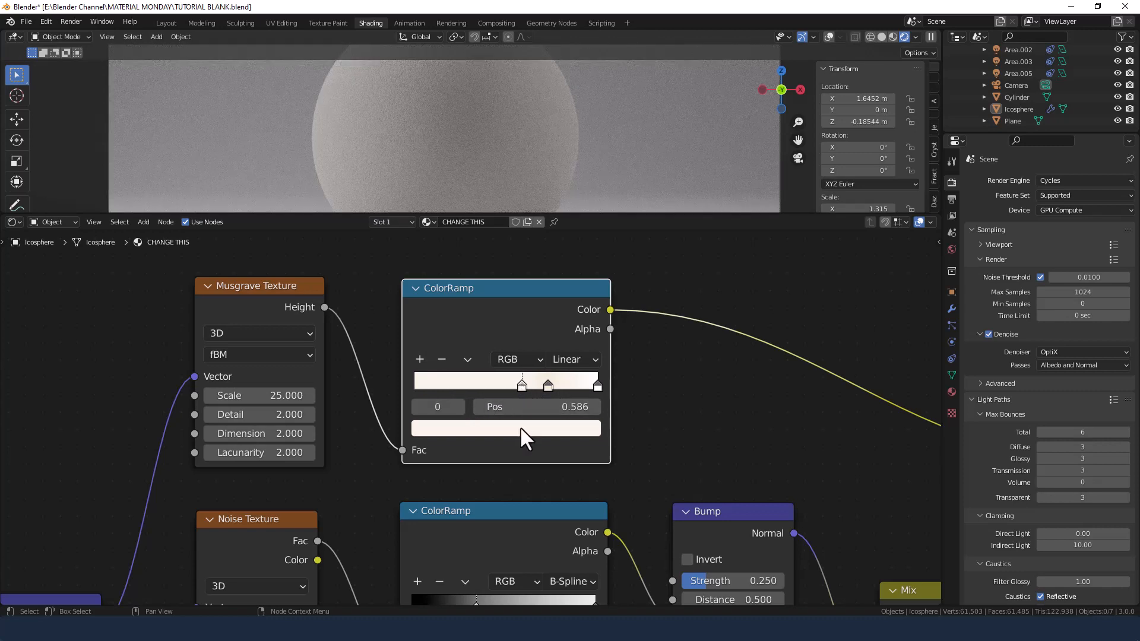
mouse_move(545, 404)
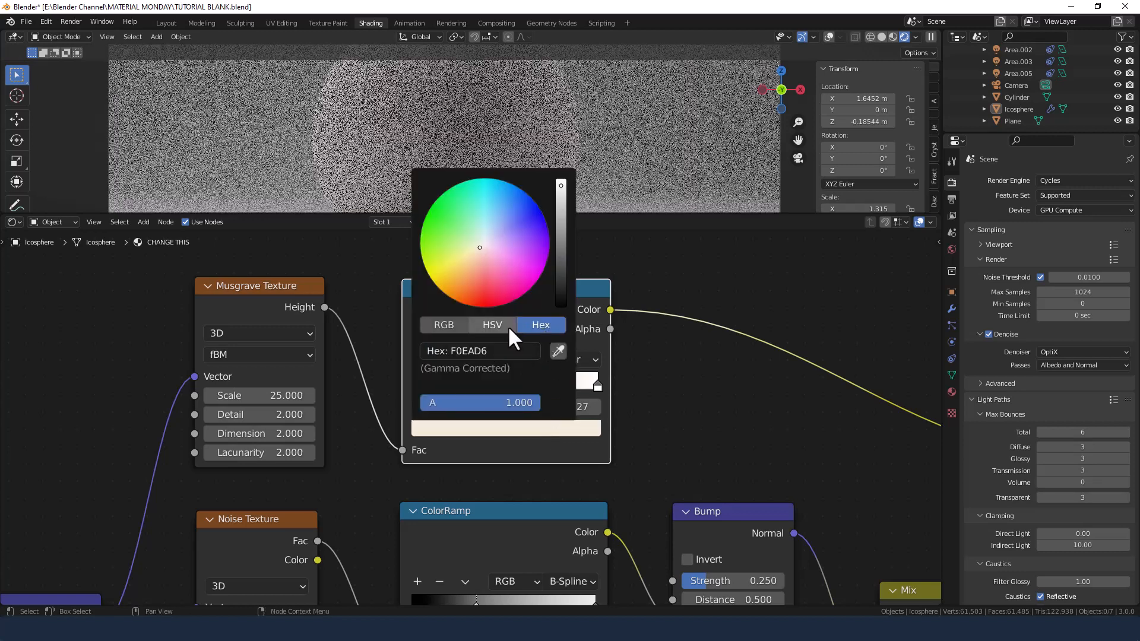
left_click(569, 464)
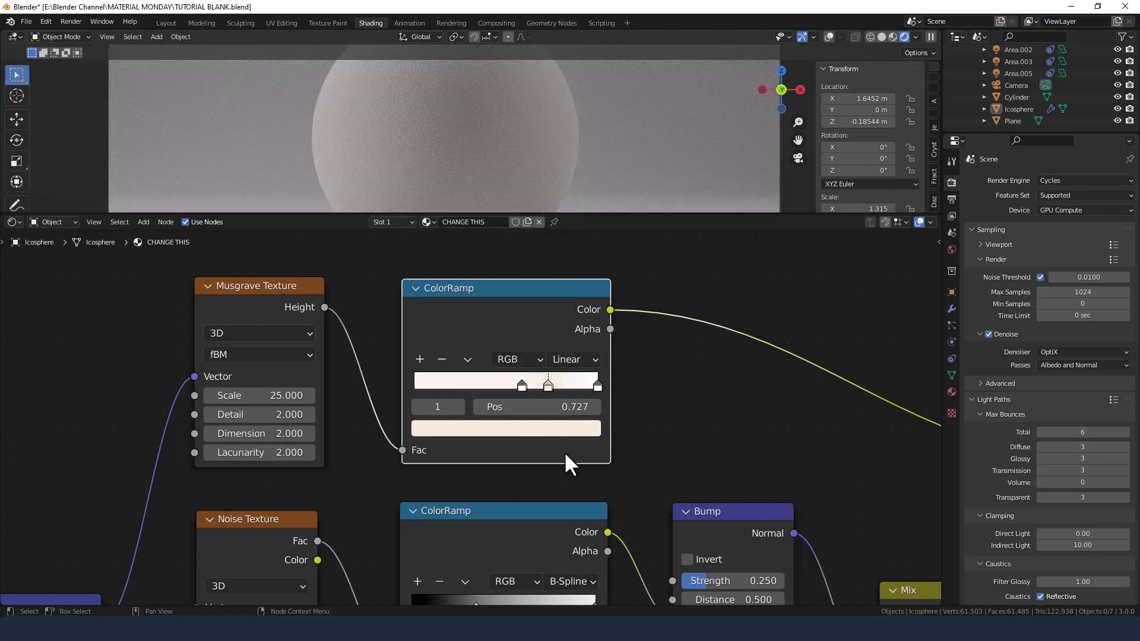
left_click(506, 429)
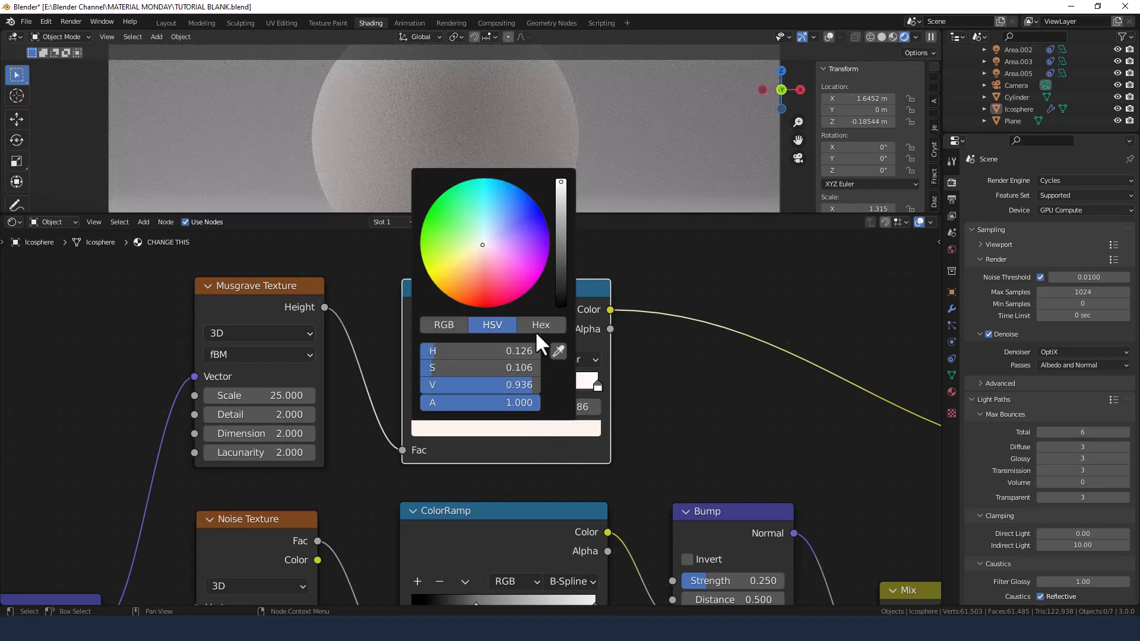
left_click(540, 326)
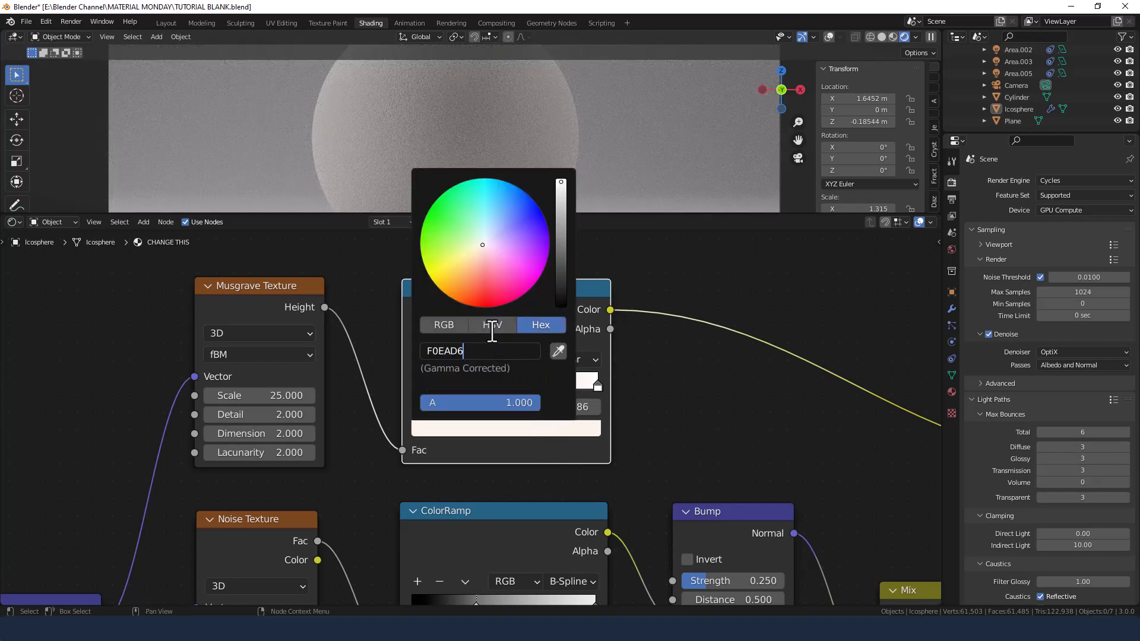
Adjust the stop's HSV value and reset it to pure white (H 0, S 0, V 1).
left_click(491, 325)
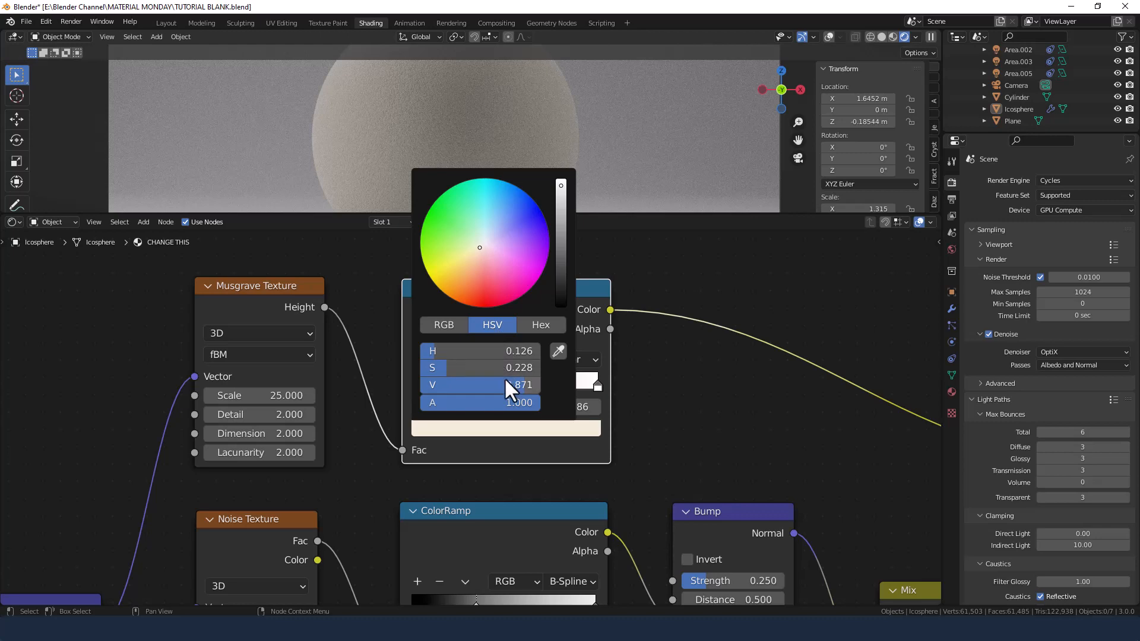
left_click_drag(510, 385, 510, 385)
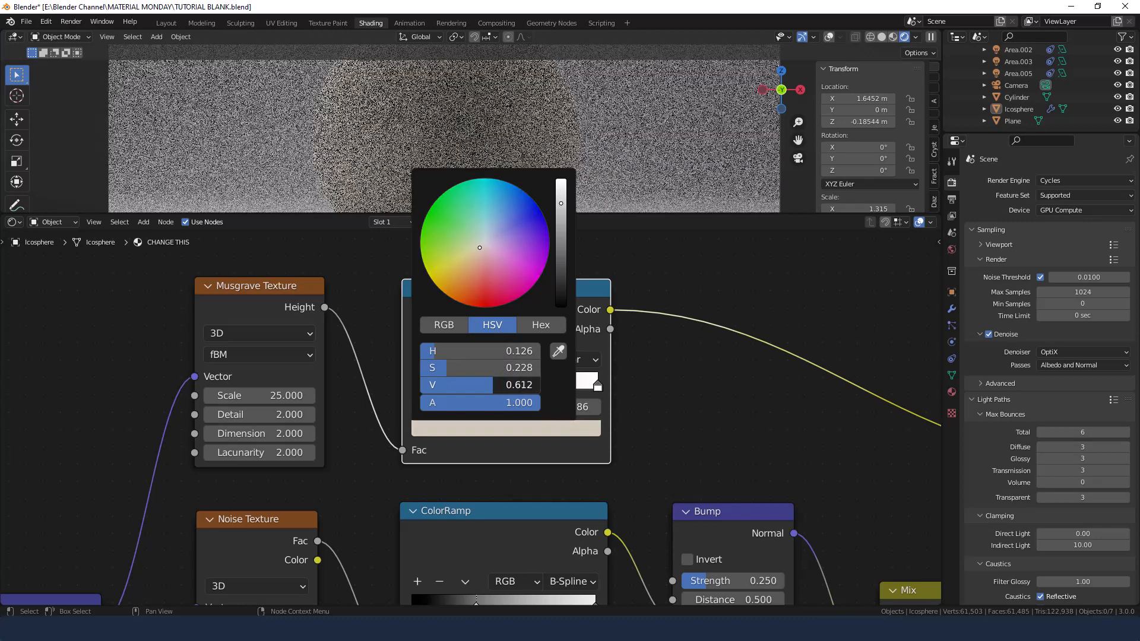
left_click_drag(466, 385, 480, 384)
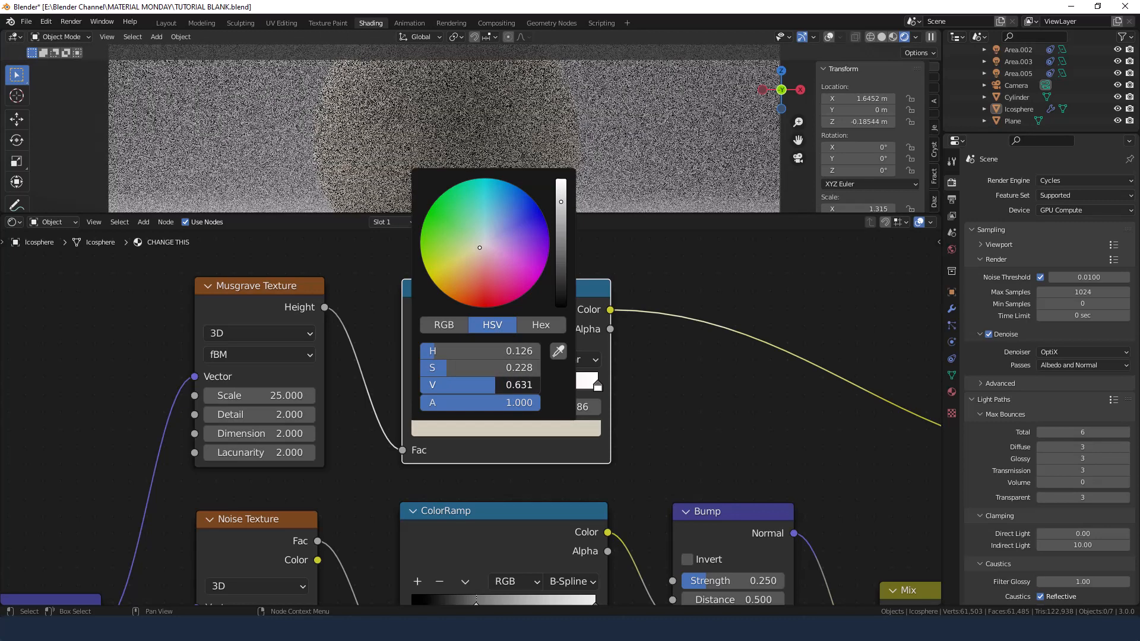
left_click(480, 385)
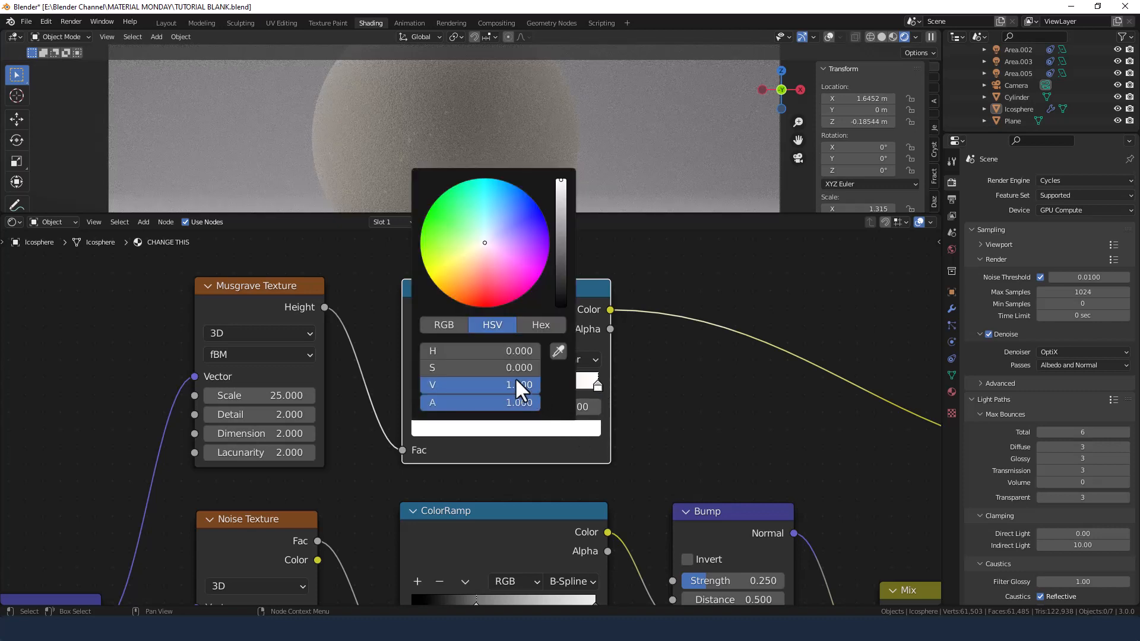
Enter hex F0EAD6 for one stop and set another to a warm yellow in HSV.
left_click(541, 325)
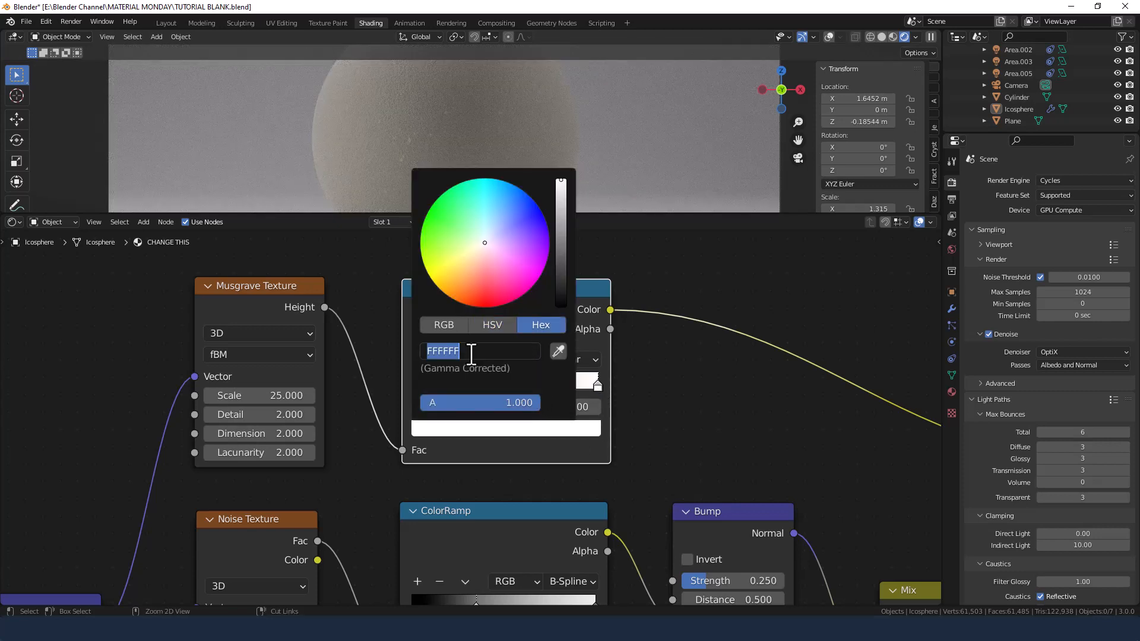
left_click(596, 397)
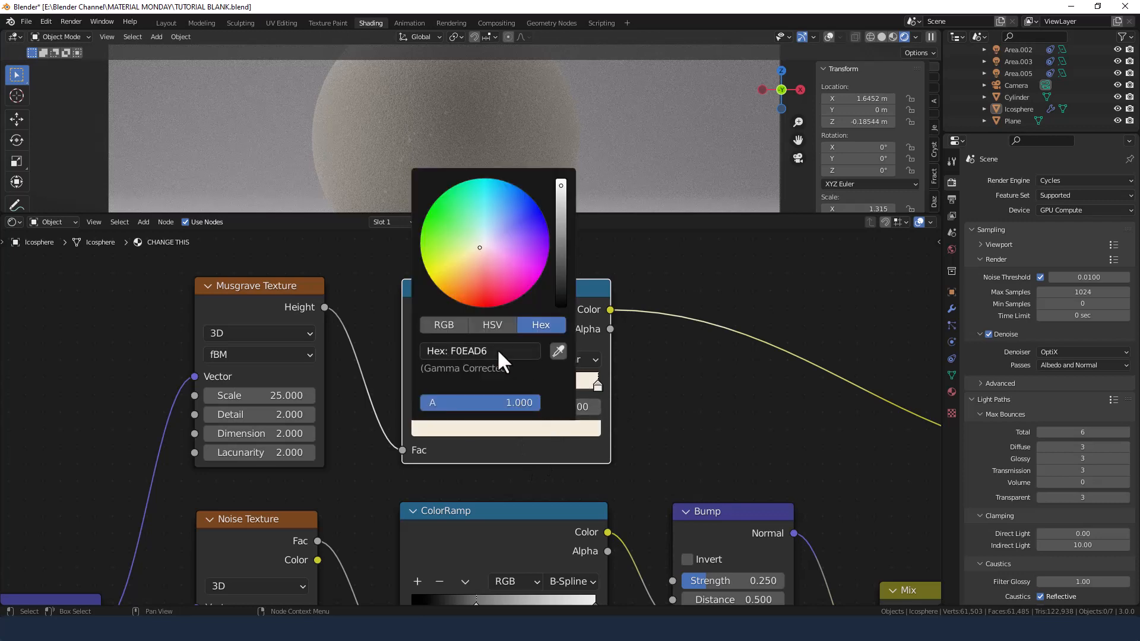
left_click(492, 326)
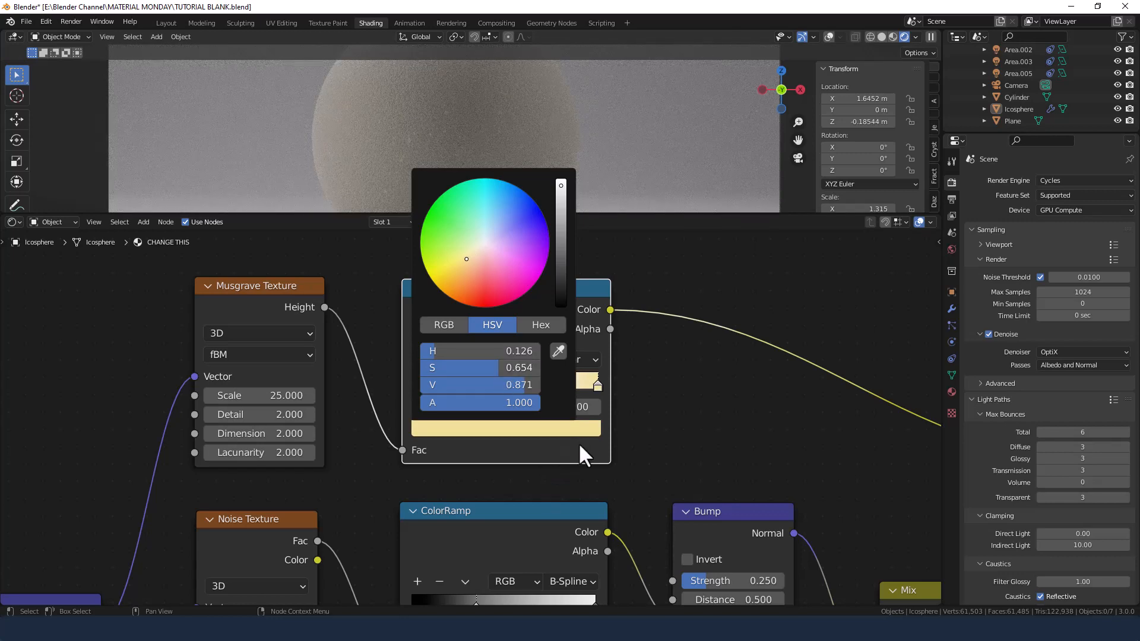
left_click(586, 462)
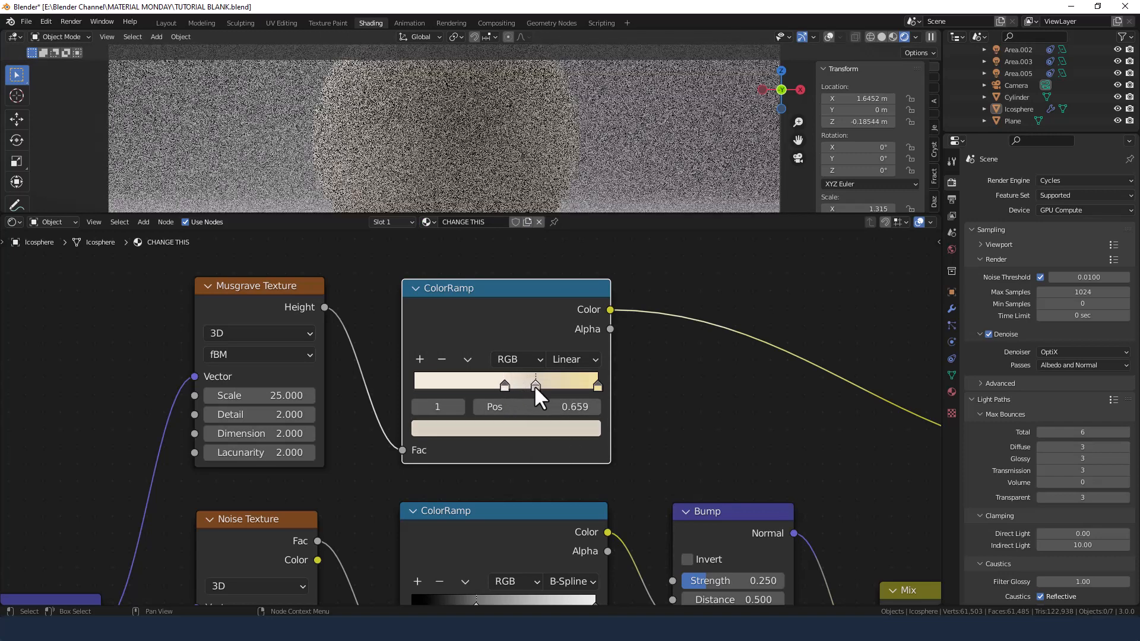
Slide the ramp's first stop to 0.564 and its yellow end stop to 0.950.
left_click_drag(504, 383, 534, 384)
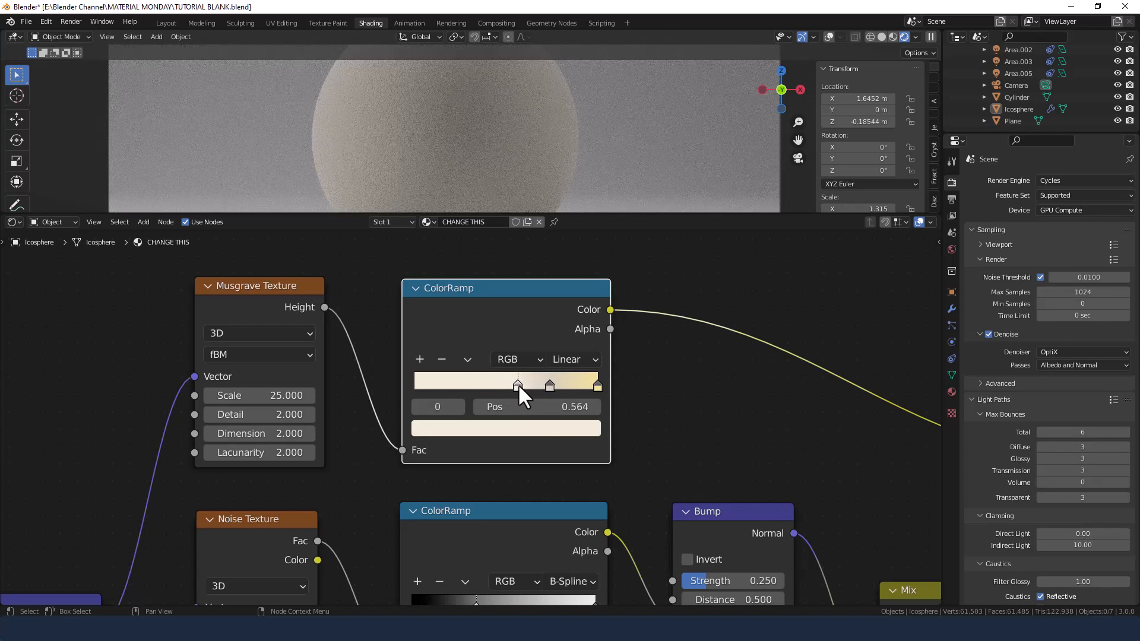
mouse_move(523, 406)
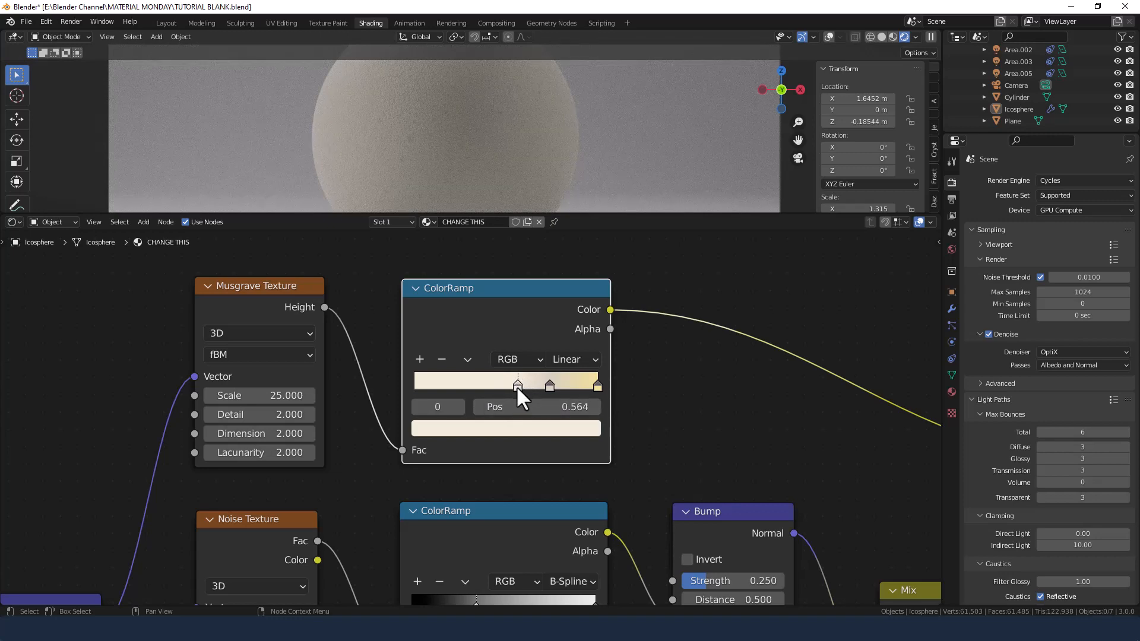
left_click_drag(514, 384, 555, 384)
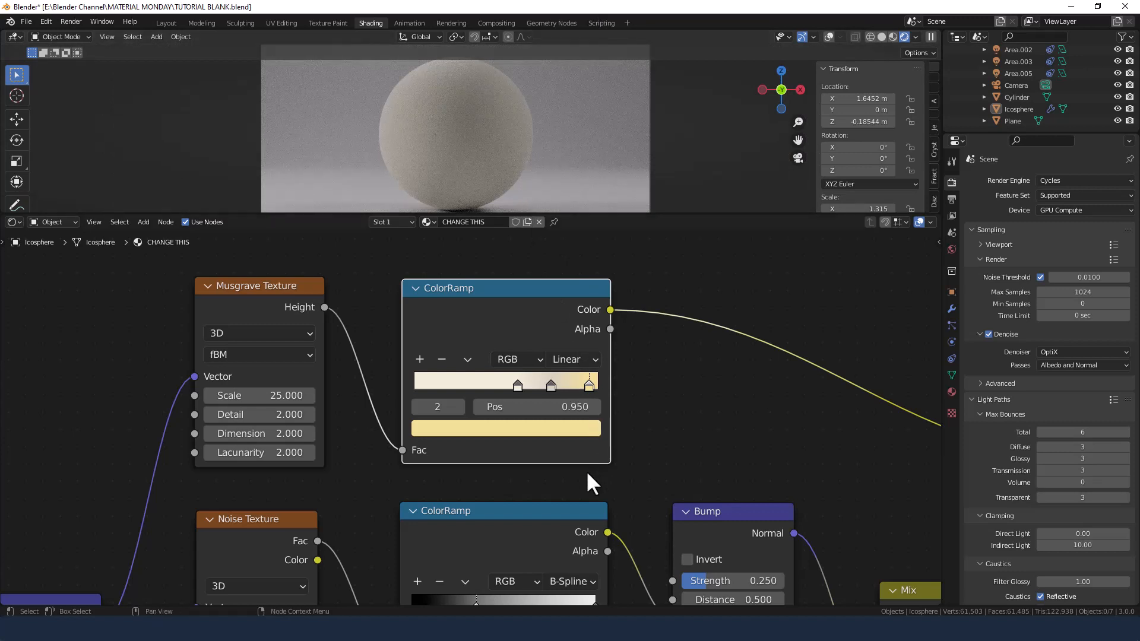
mouse_move(589, 476)
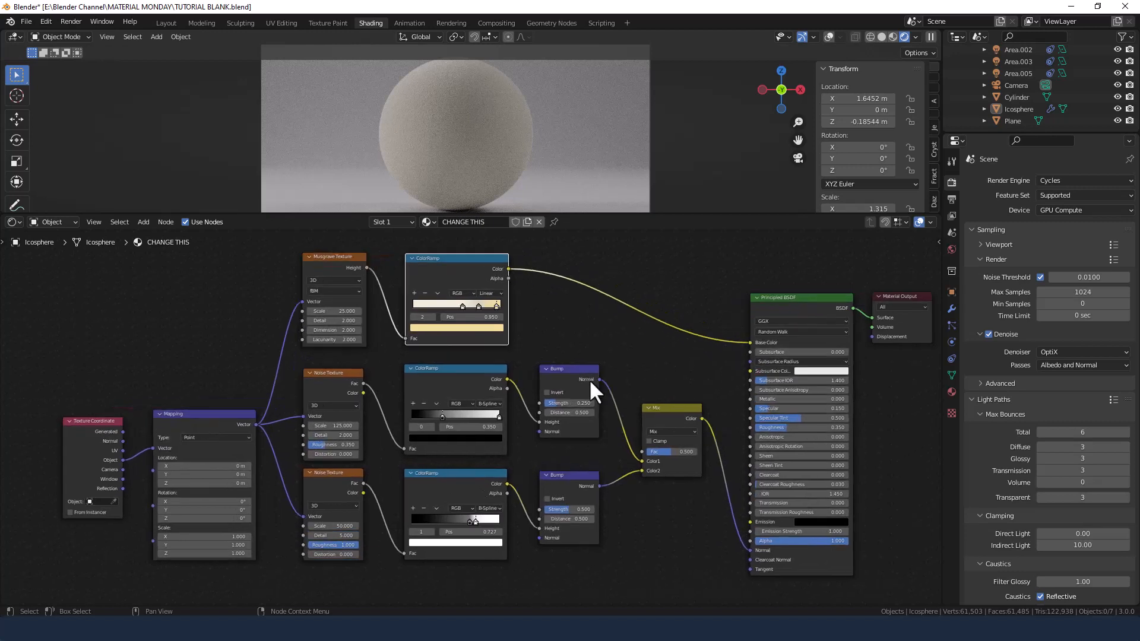
Render an image of the cream eggshell sphere via Render > Render Image.
left_click(70, 22)
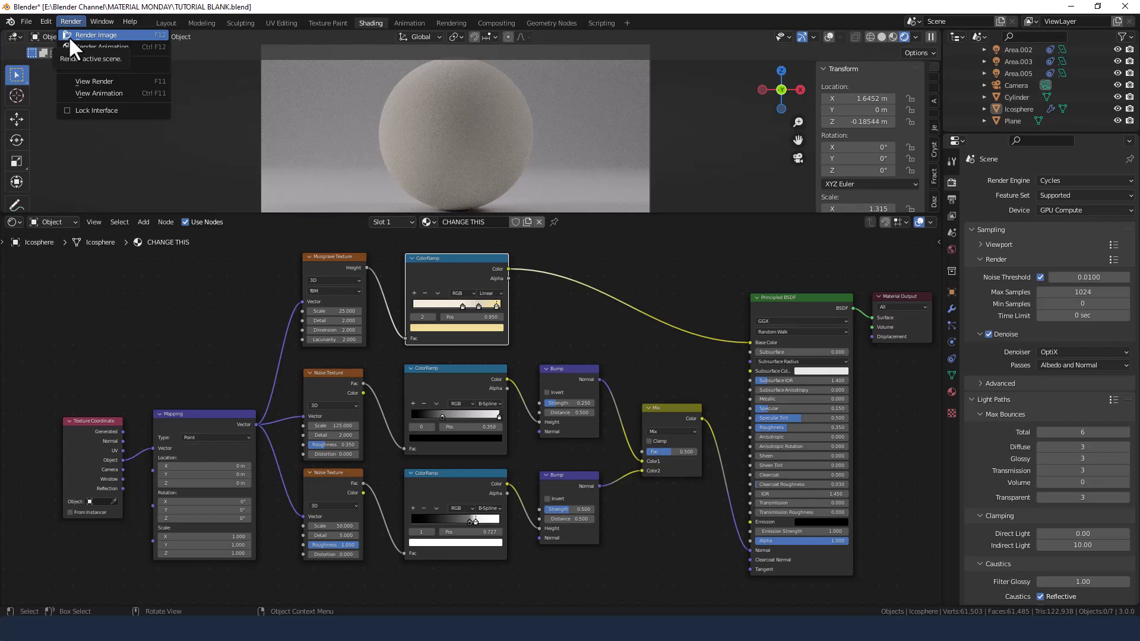
left_click(95, 34)
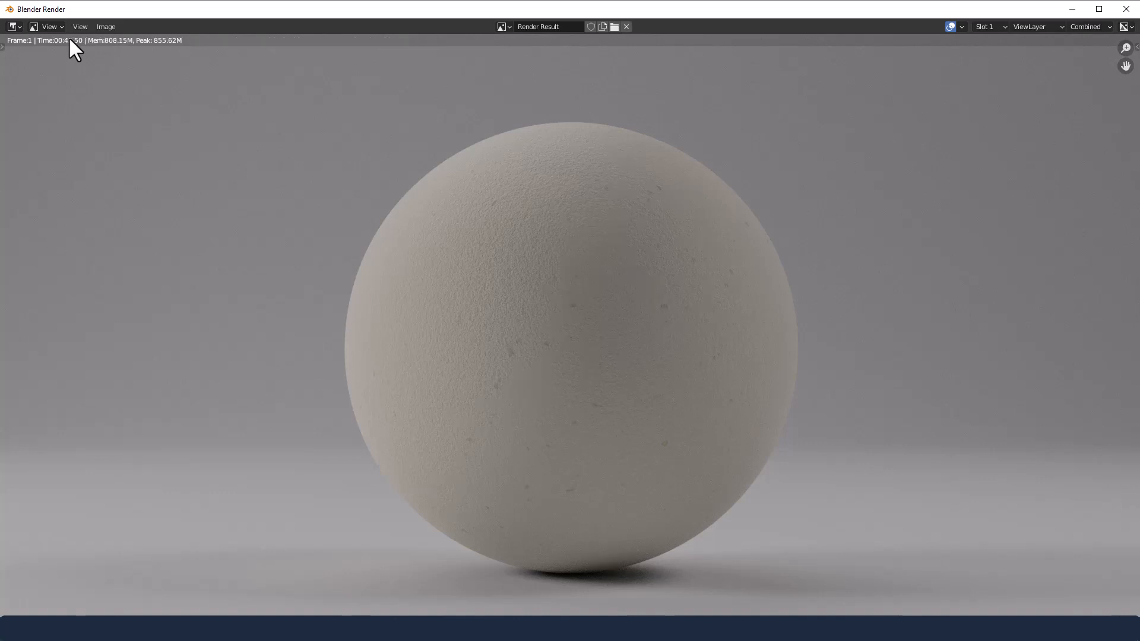
mouse_move(706, 297)
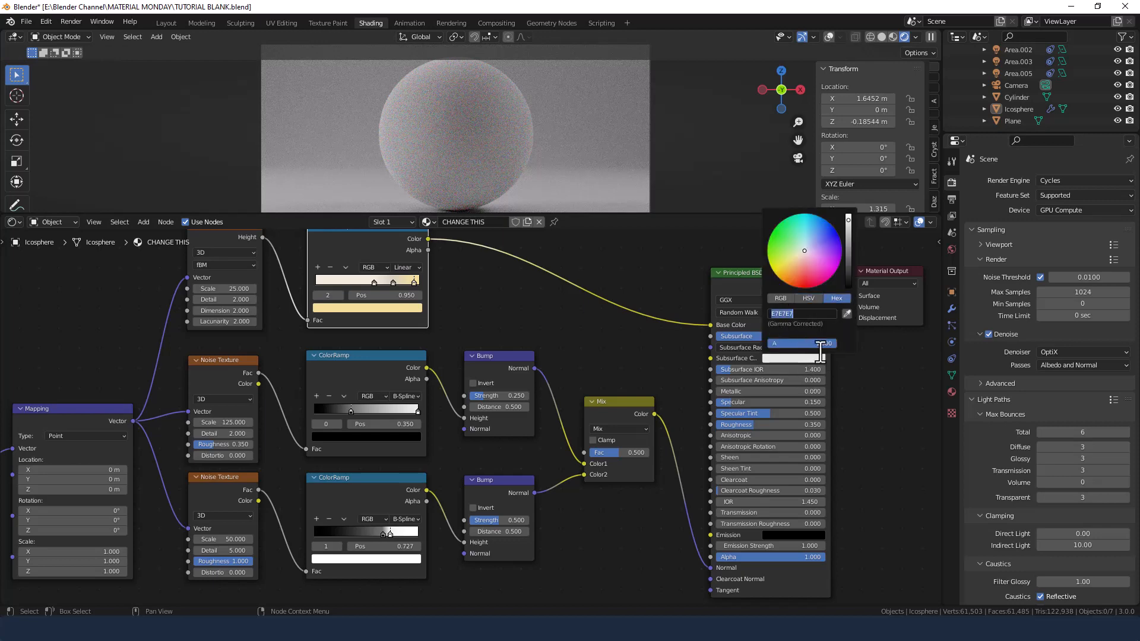
Set the subsurface colour to hex F0EAD6, then warm it toward a pale peach.
type("F0EAD6")
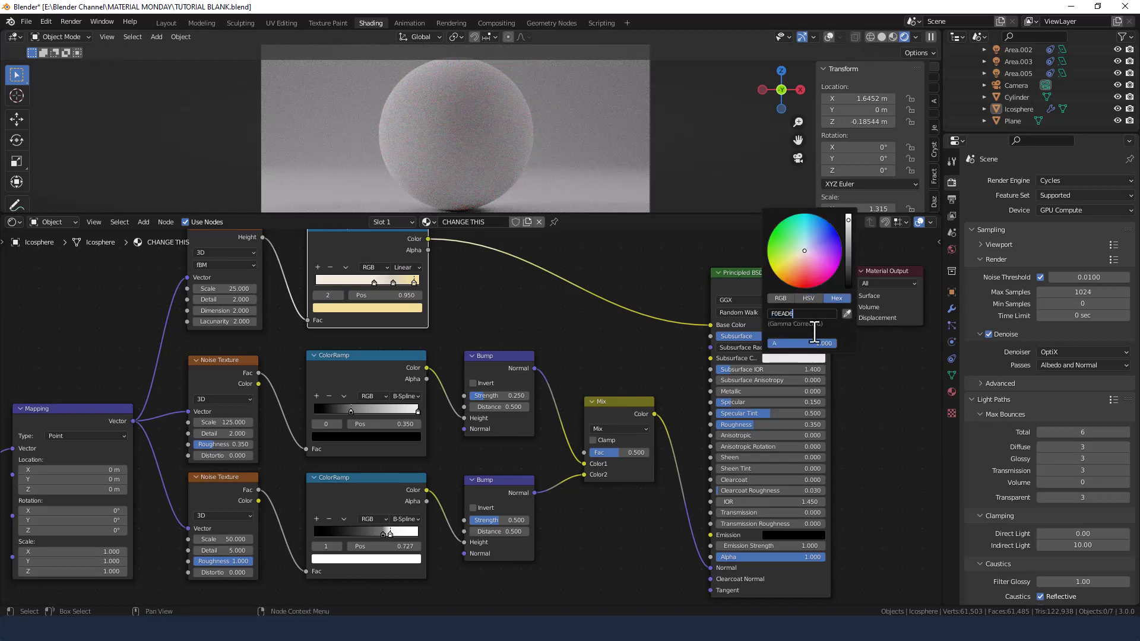
left_click(808, 298)
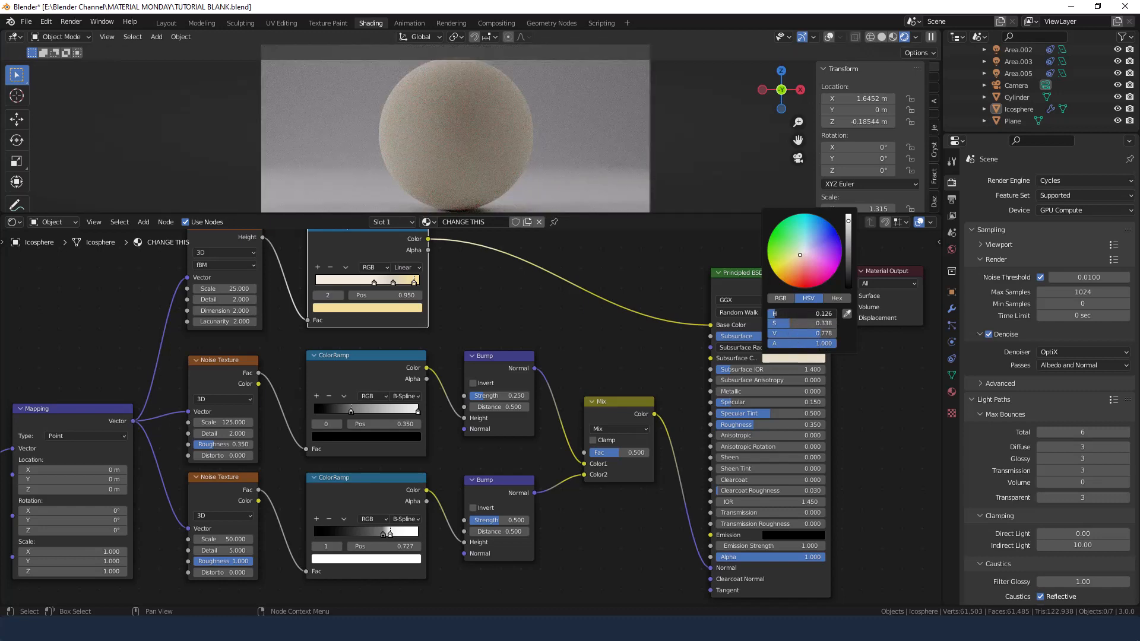
left_click(799, 255)
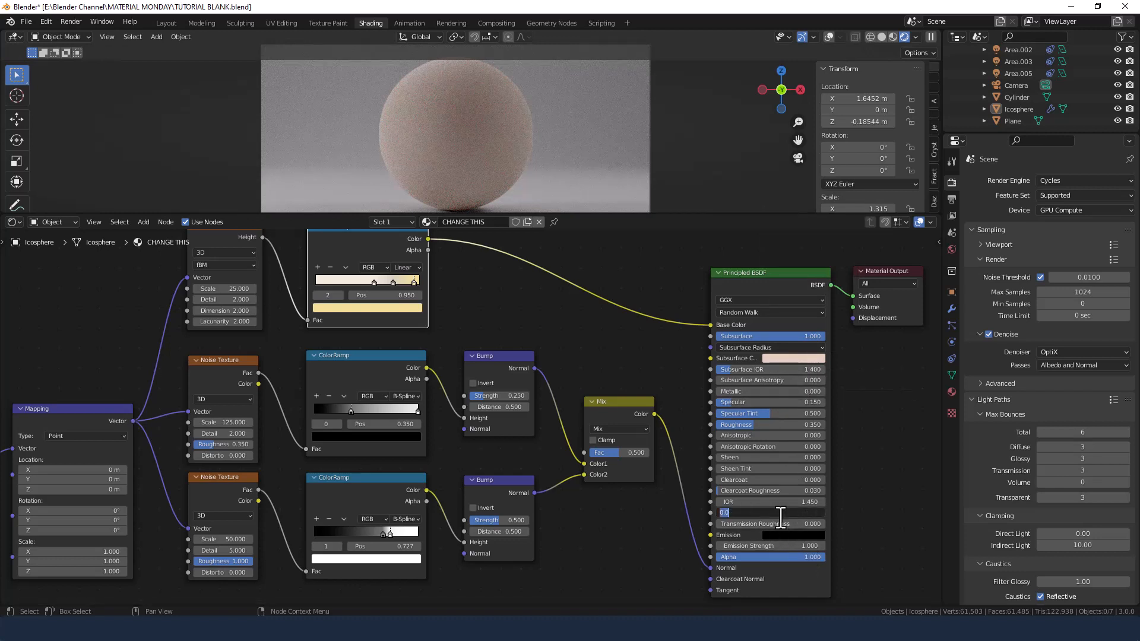
Set the Principled BSDF Transmission to 0.1 for slight translucency.
type("100")
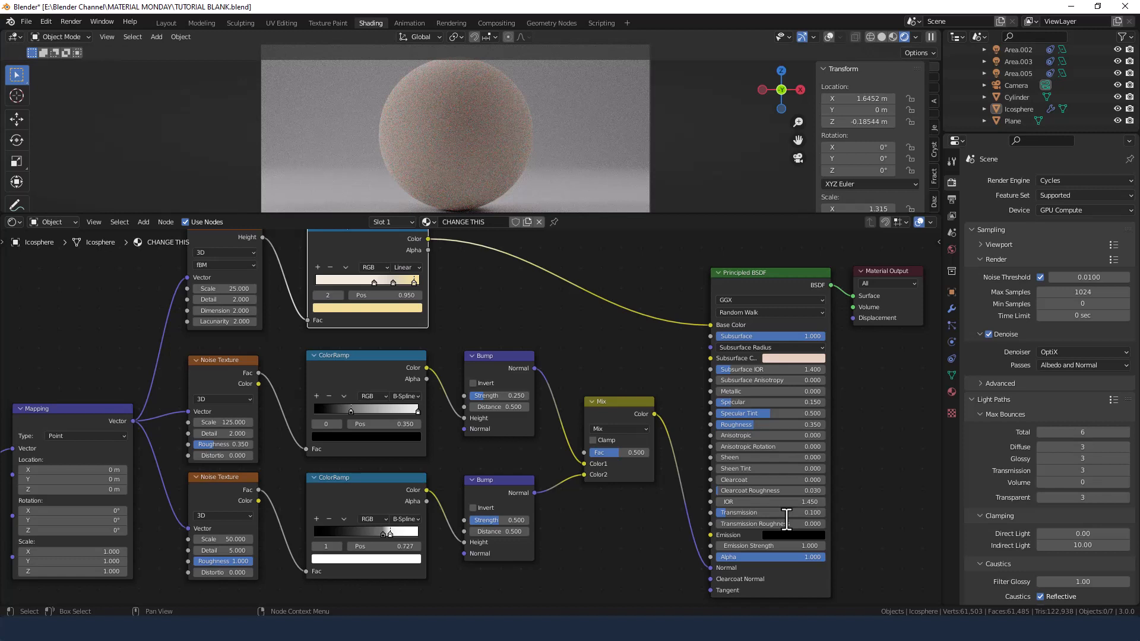
left_click(70, 21)
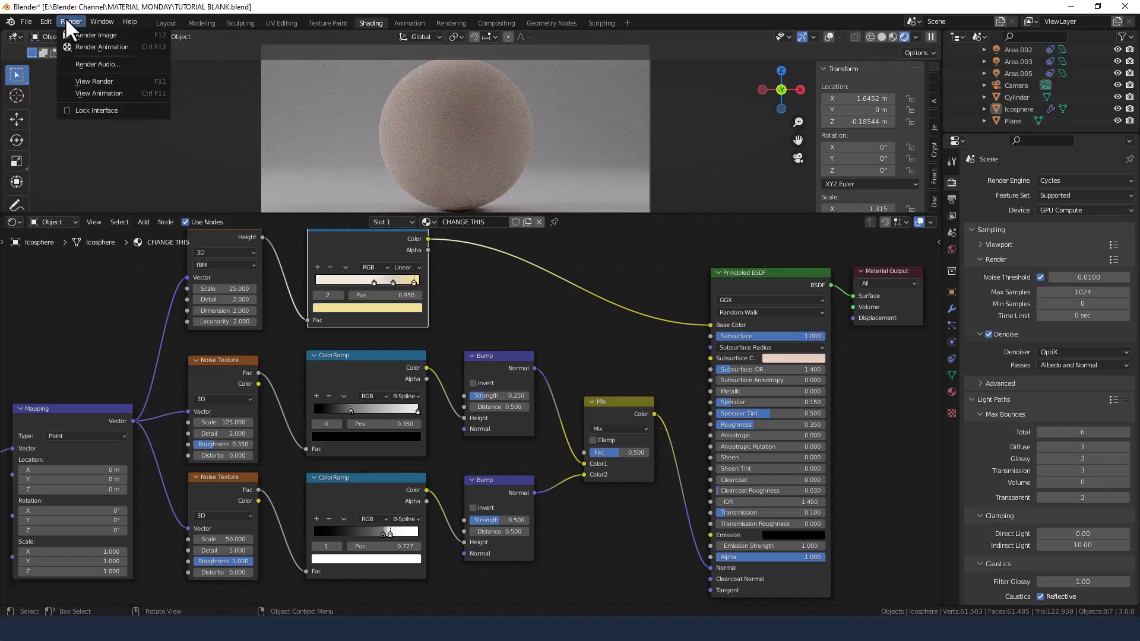
Render an image of the peach subsurface, slightly translucent sphere.
left_click(95, 34)
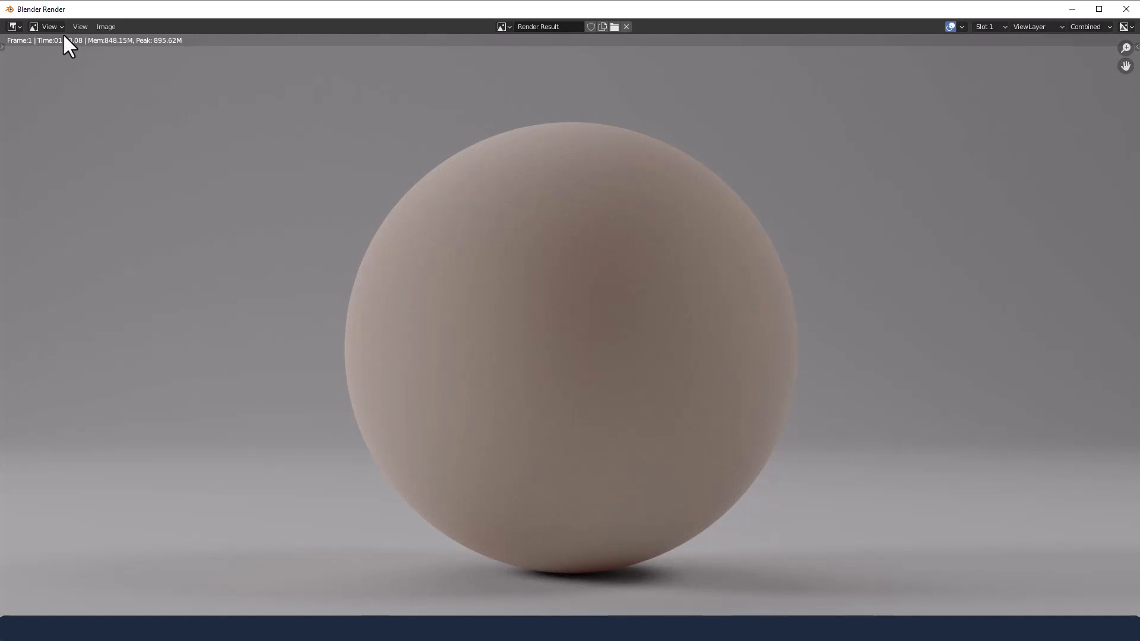
mouse_move(531, 153)
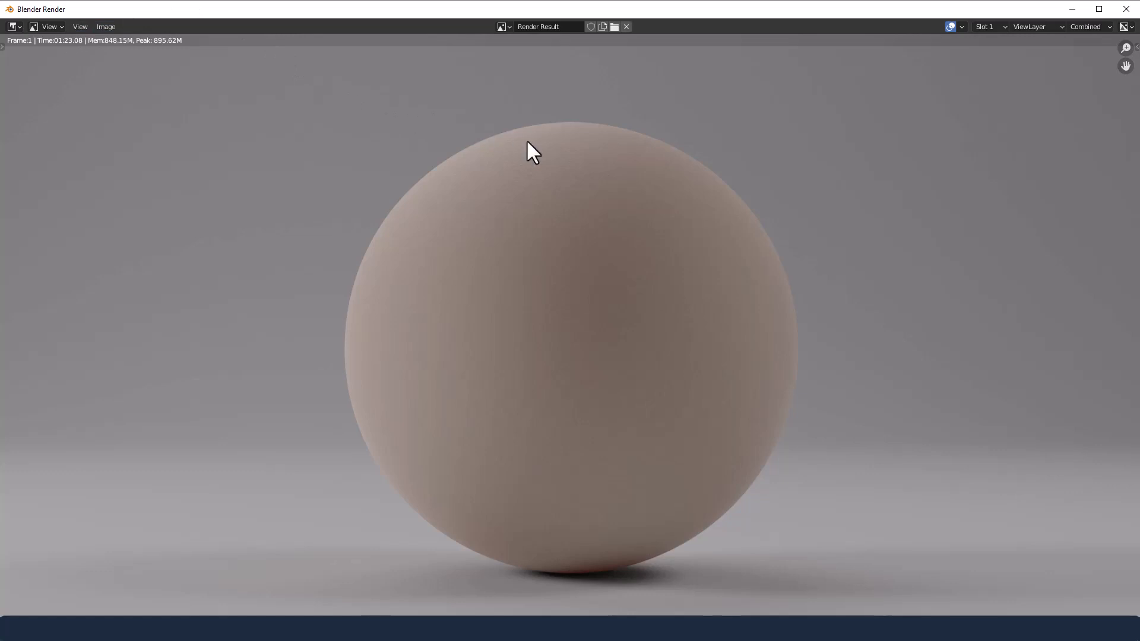